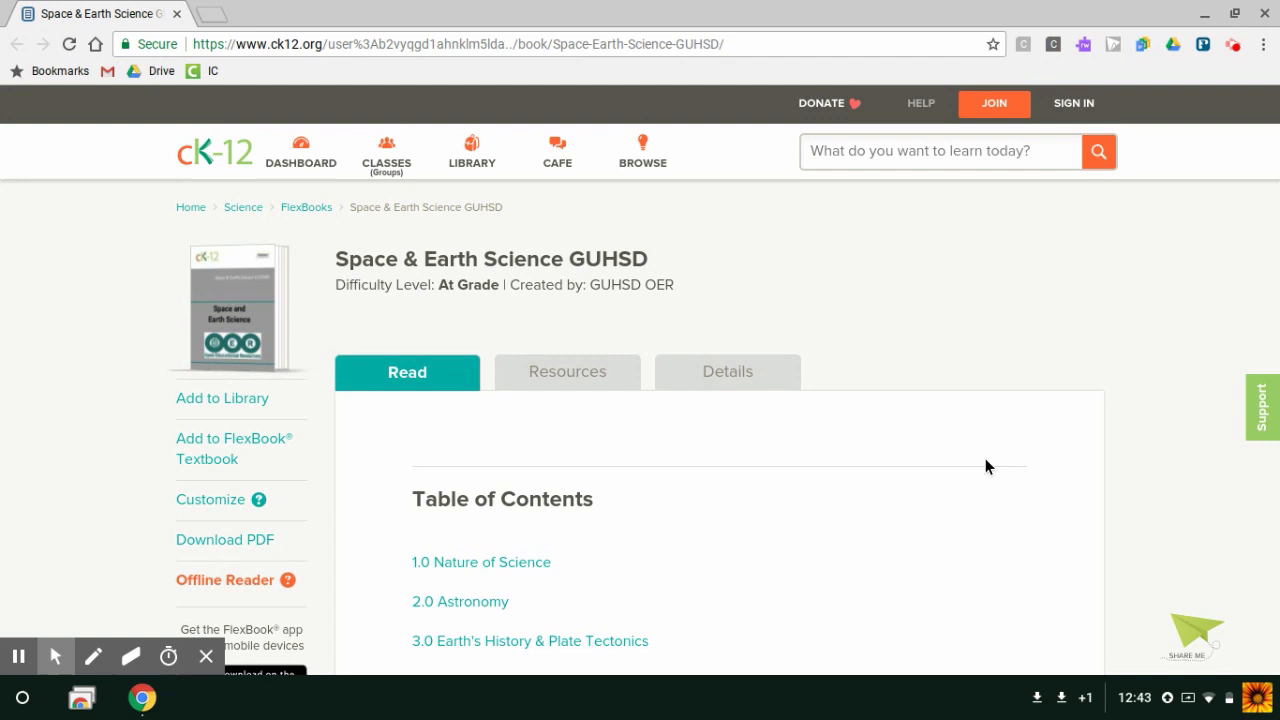
pyautogui.moveTo(490, 280)
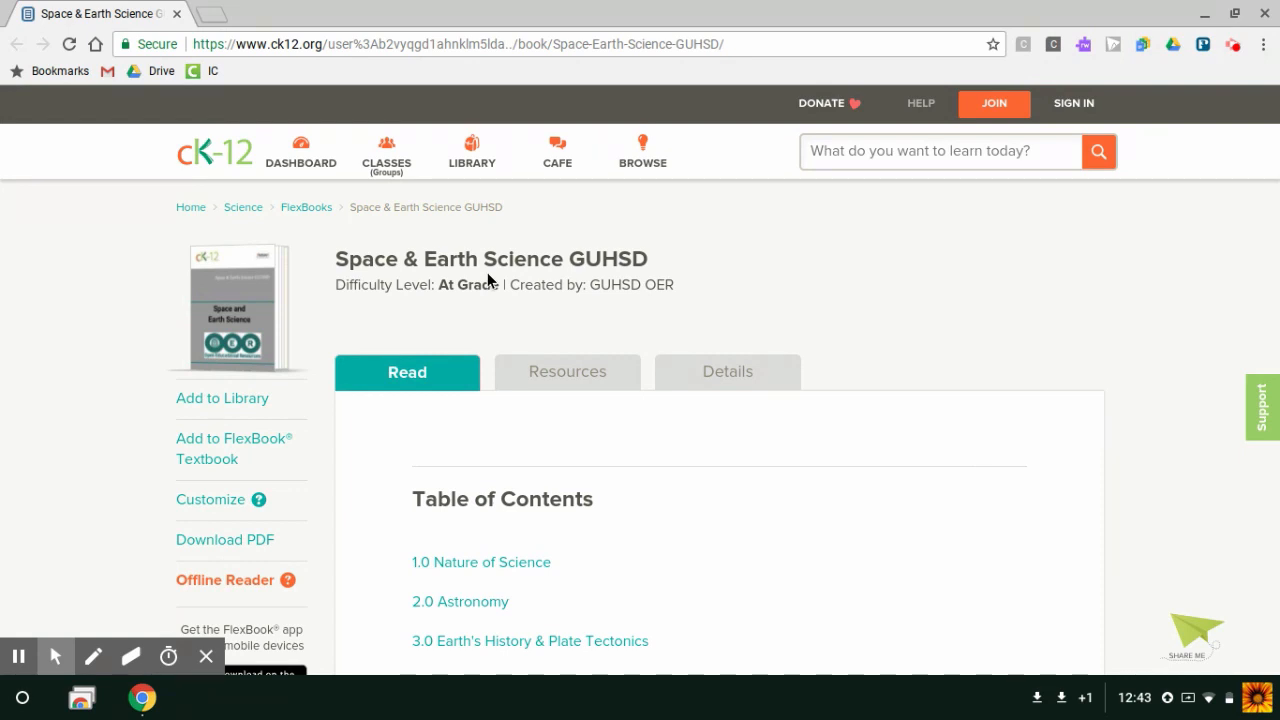
pyautogui.moveTo(562, 278)
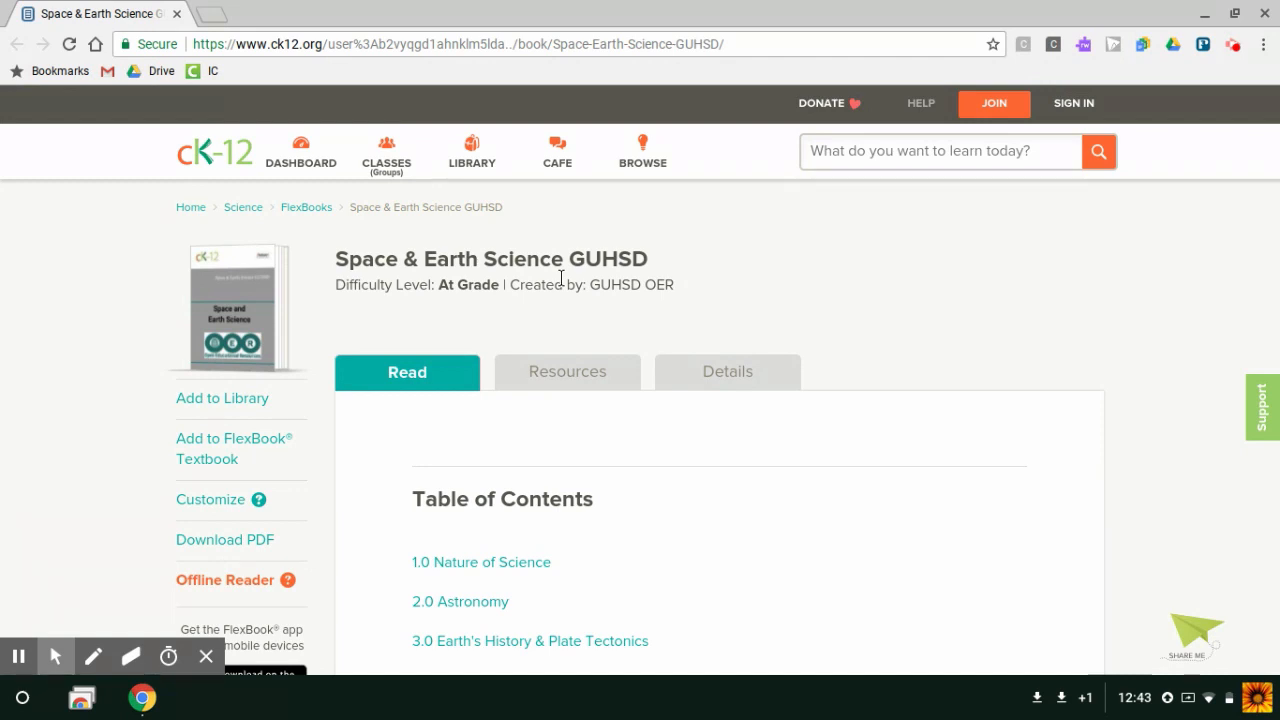
# - Launch the Offline Reader for the Space & Earth Science book
pyautogui.scroll(-3)
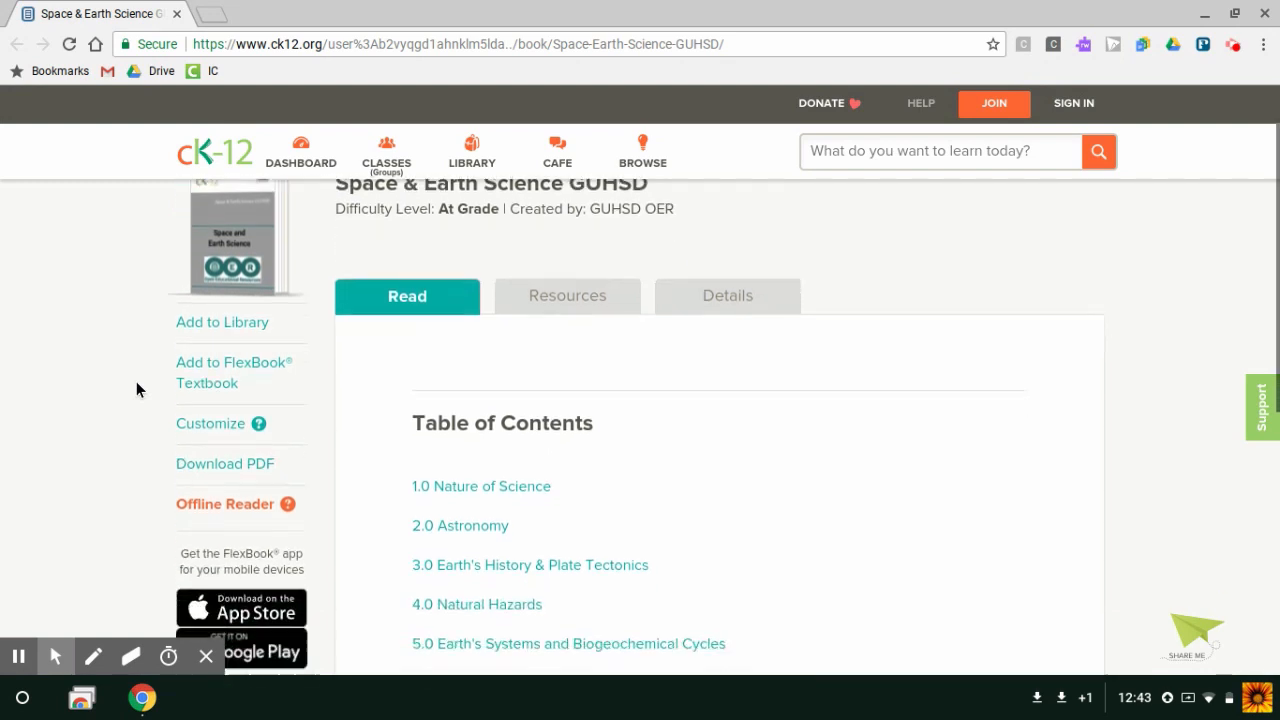
pyautogui.scroll(-3)
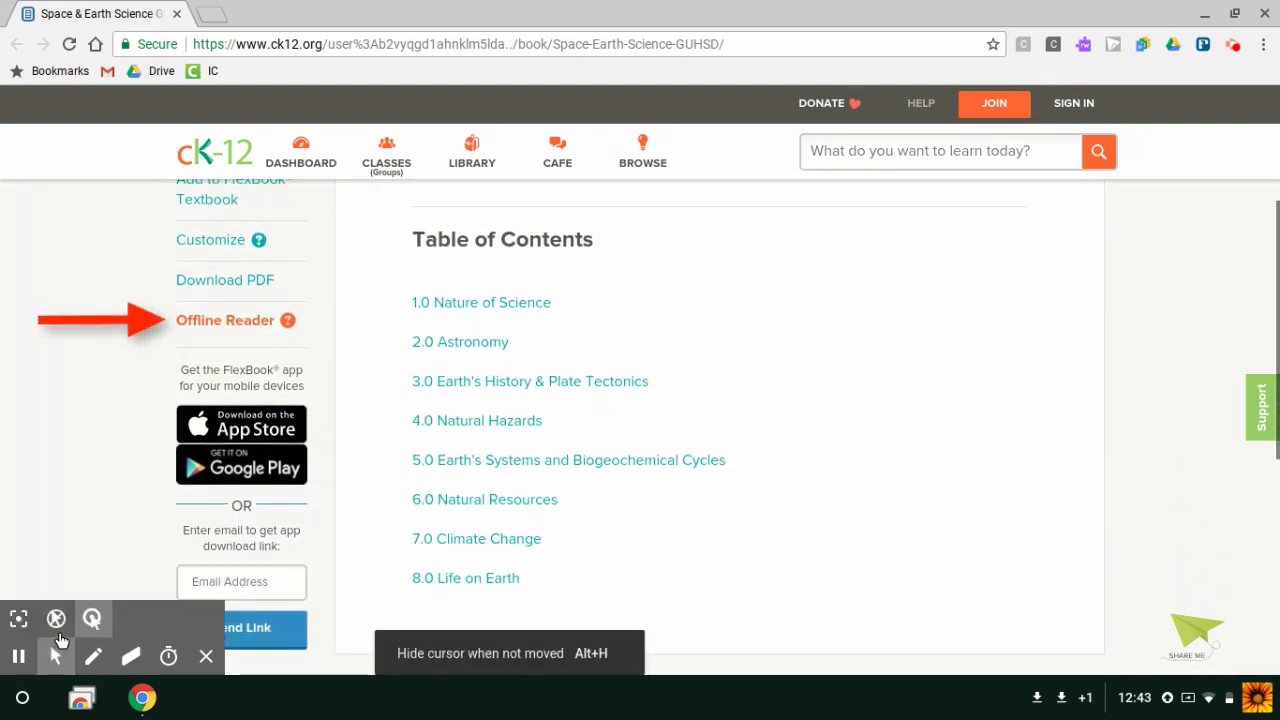
pyautogui.moveTo(222, 330)
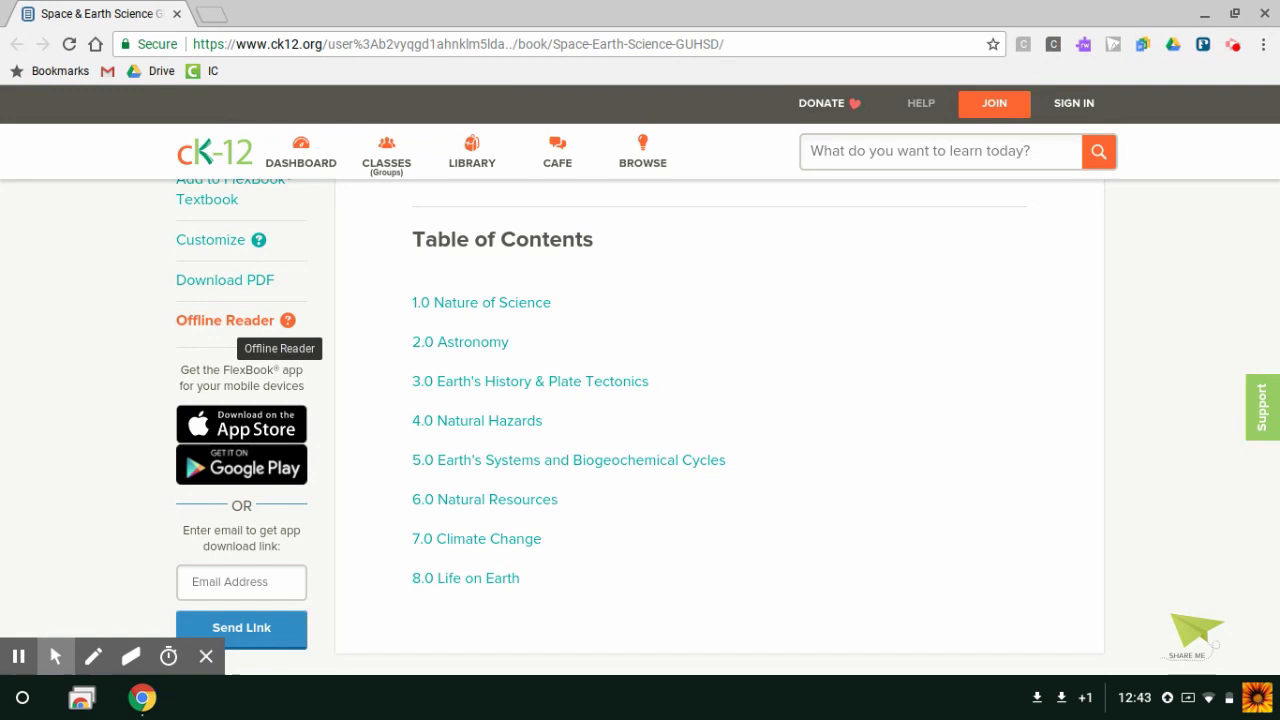
pyautogui.click(224, 320)
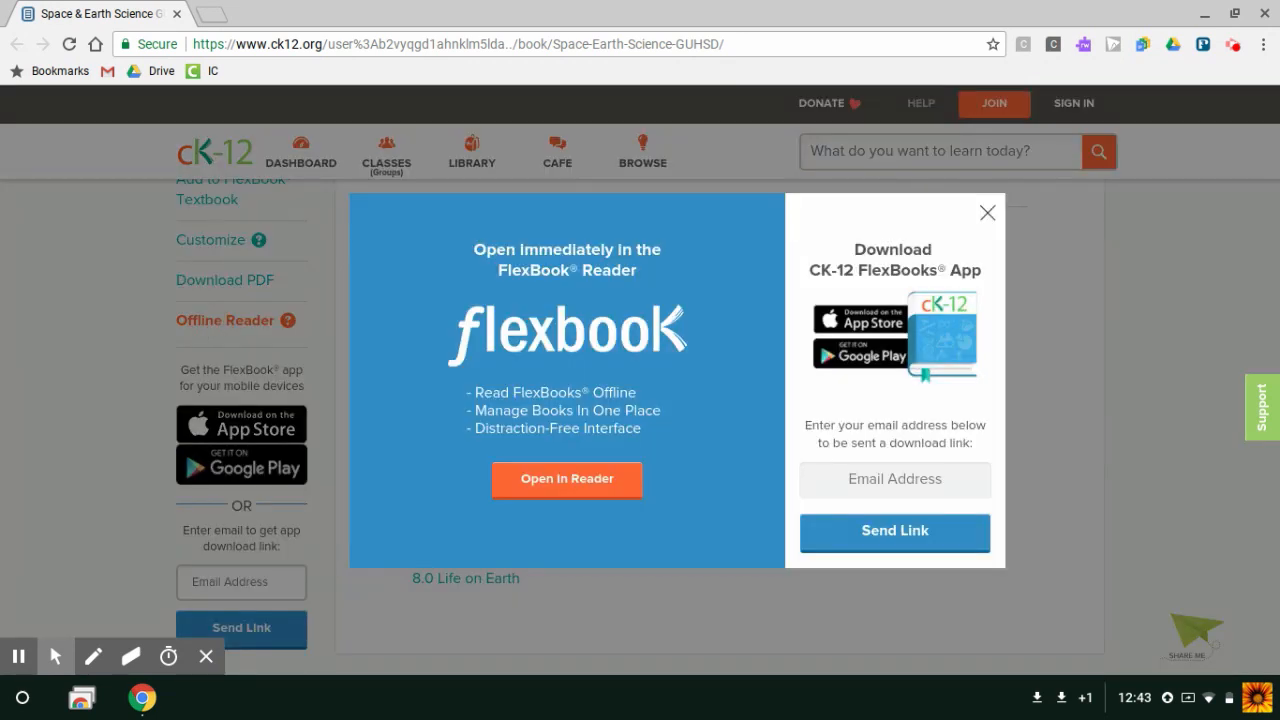
pyautogui.moveTo(556, 400)
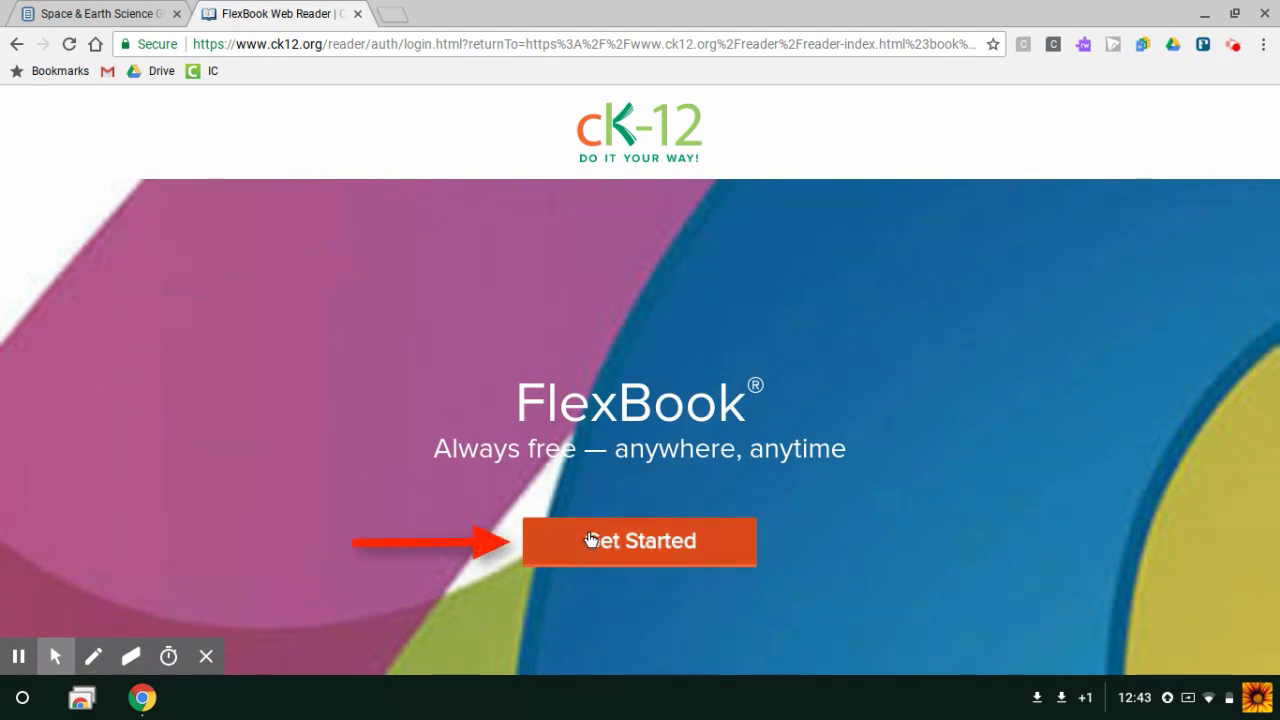
# - Sign in to the FlexBook Web Reader with a Google account
pyautogui.click(640, 540)
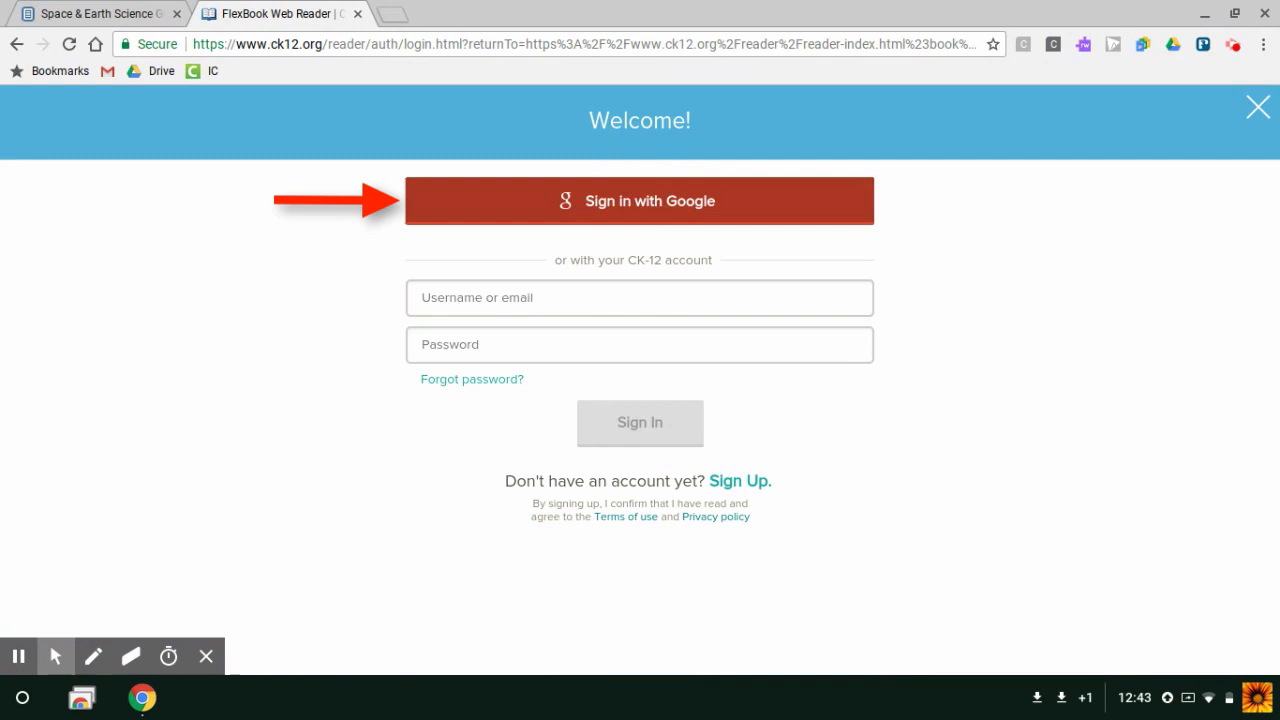
pyautogui.click(640, 200)
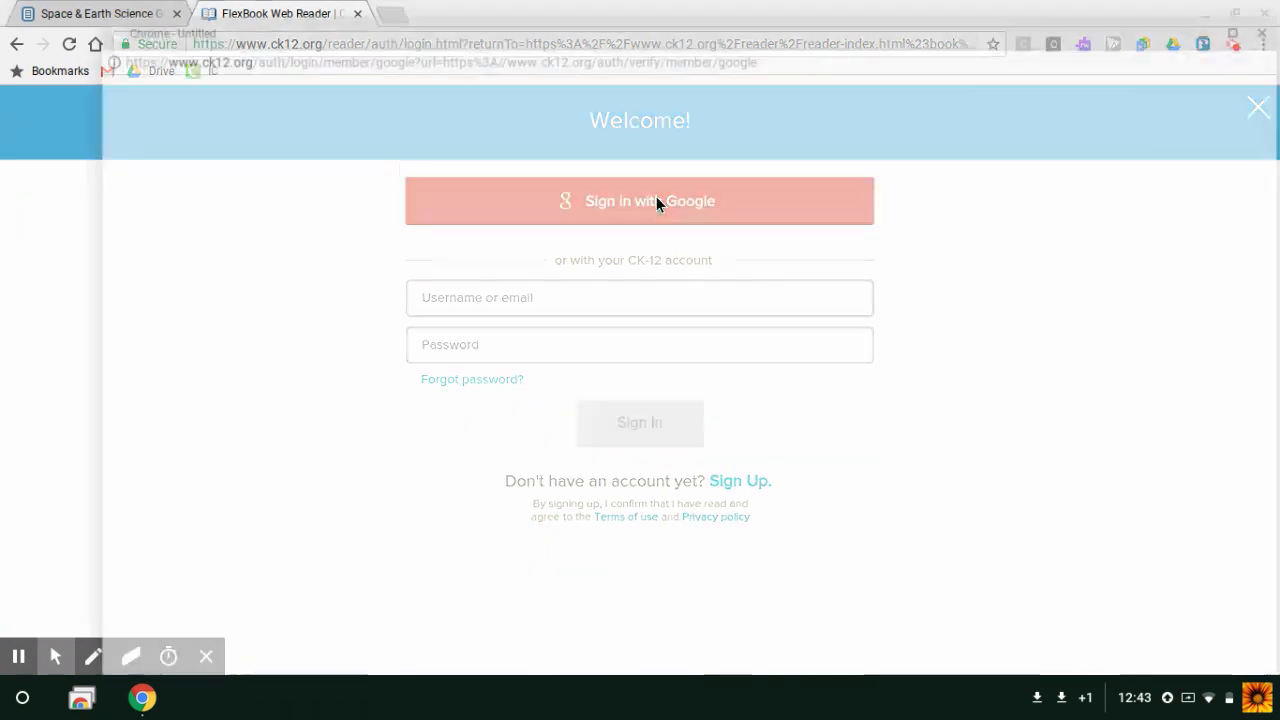
pyautogui.click(640, 200)
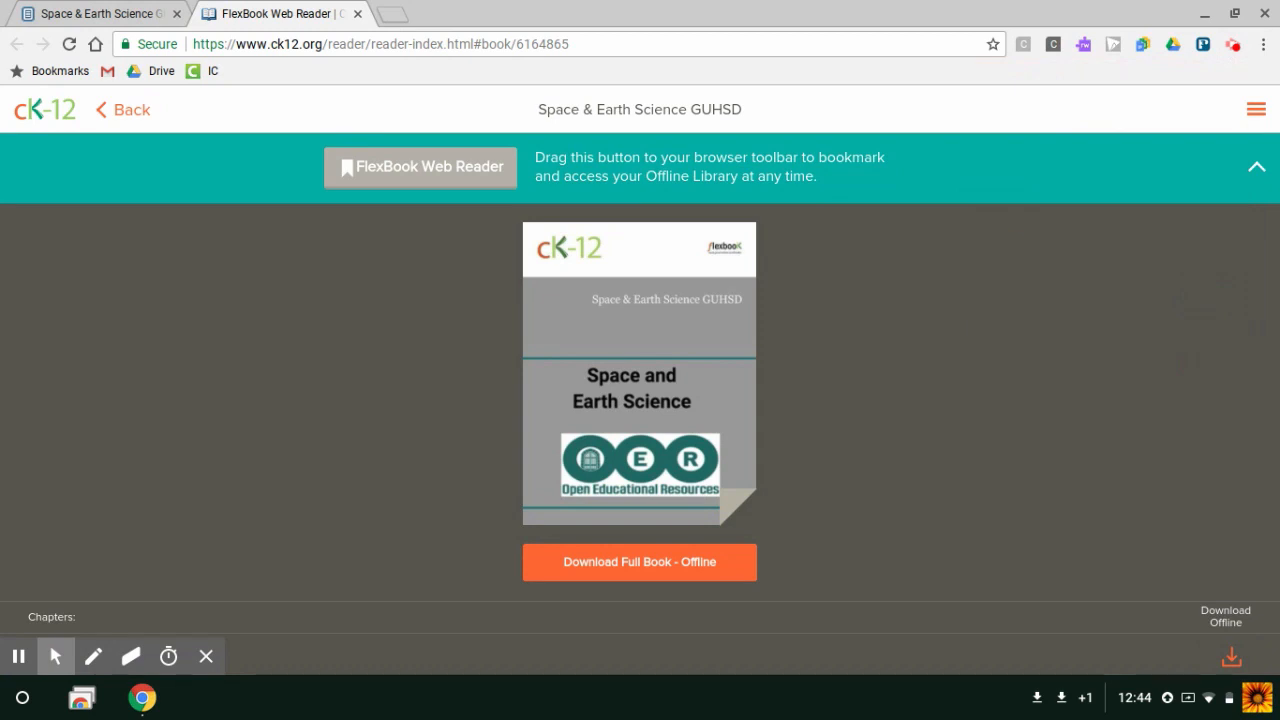
pyautogui.moveTo(666, 568)
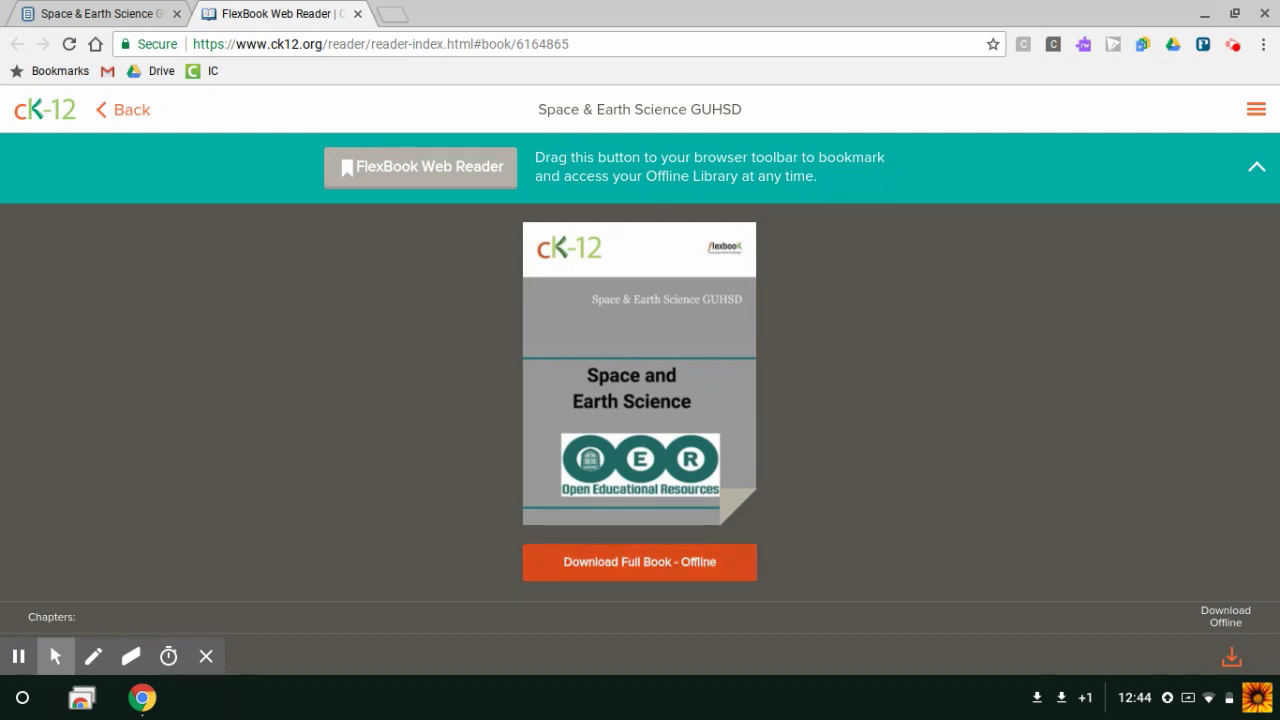
# - Download the full Space & Earth Science book for offline reading
pyautogui.click(640, 562)
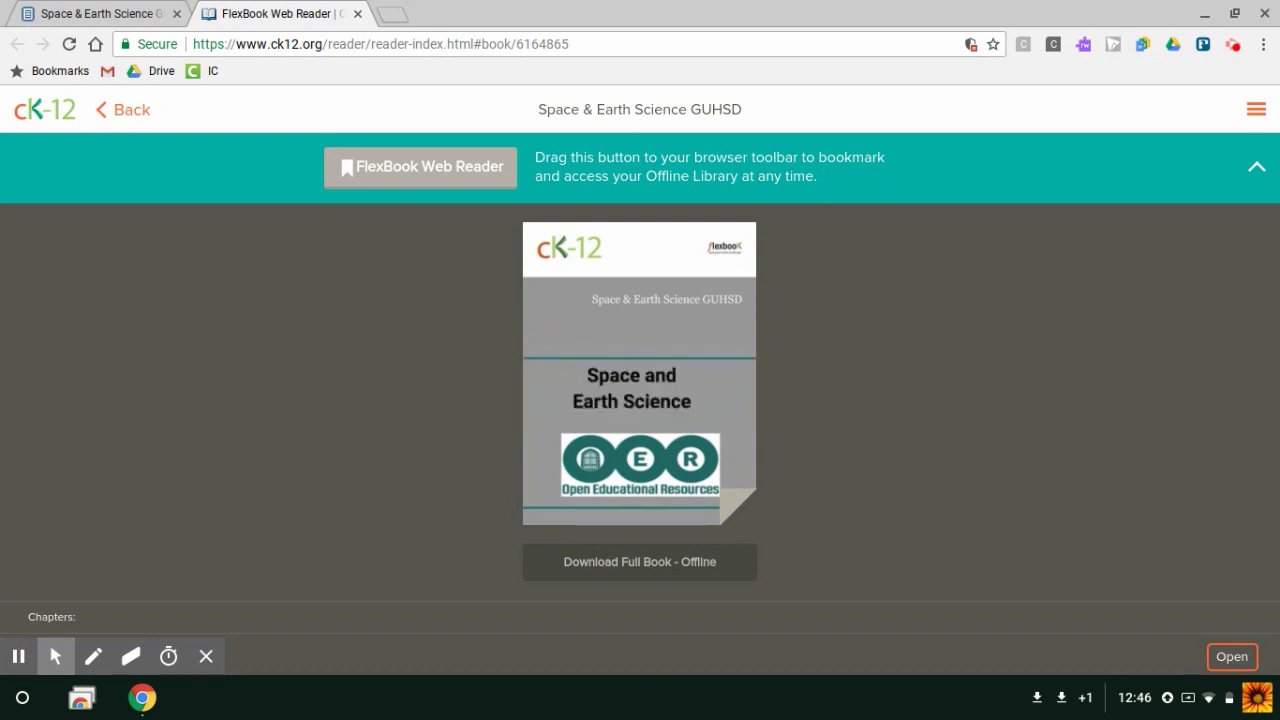
pyautogui.moveTo(458, 240)
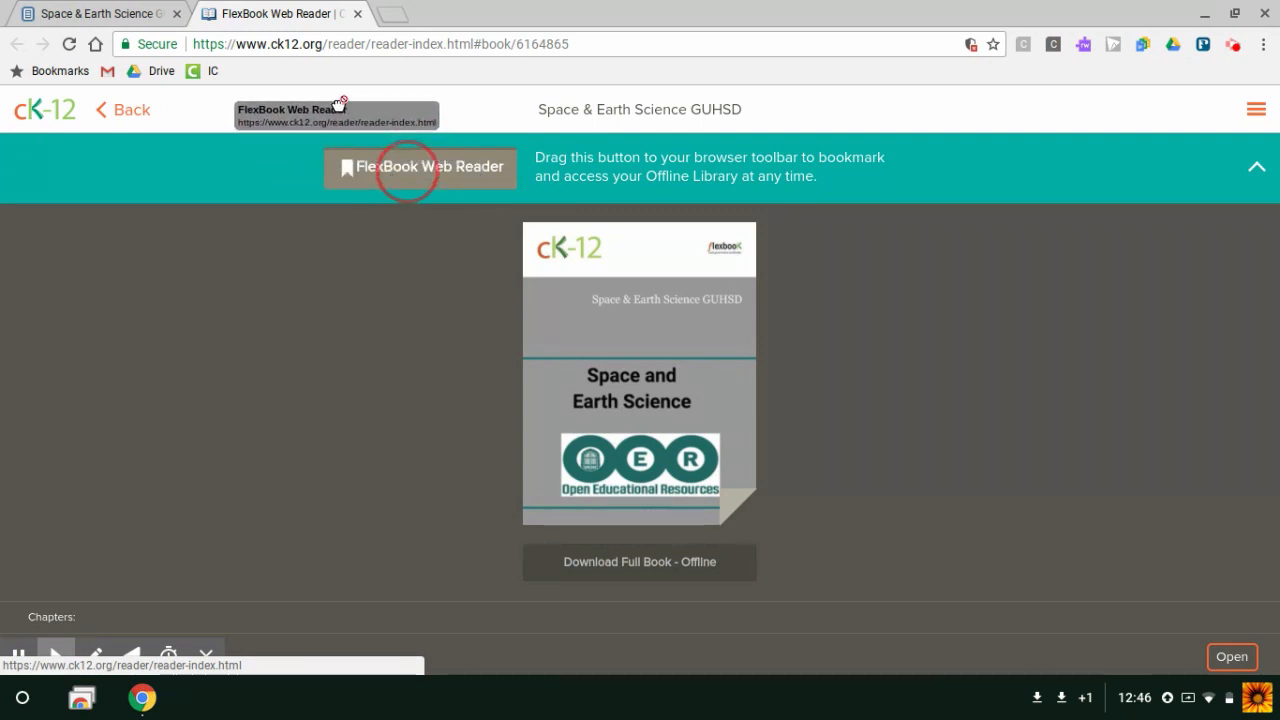
pyautogui.moveTo(330, 76)
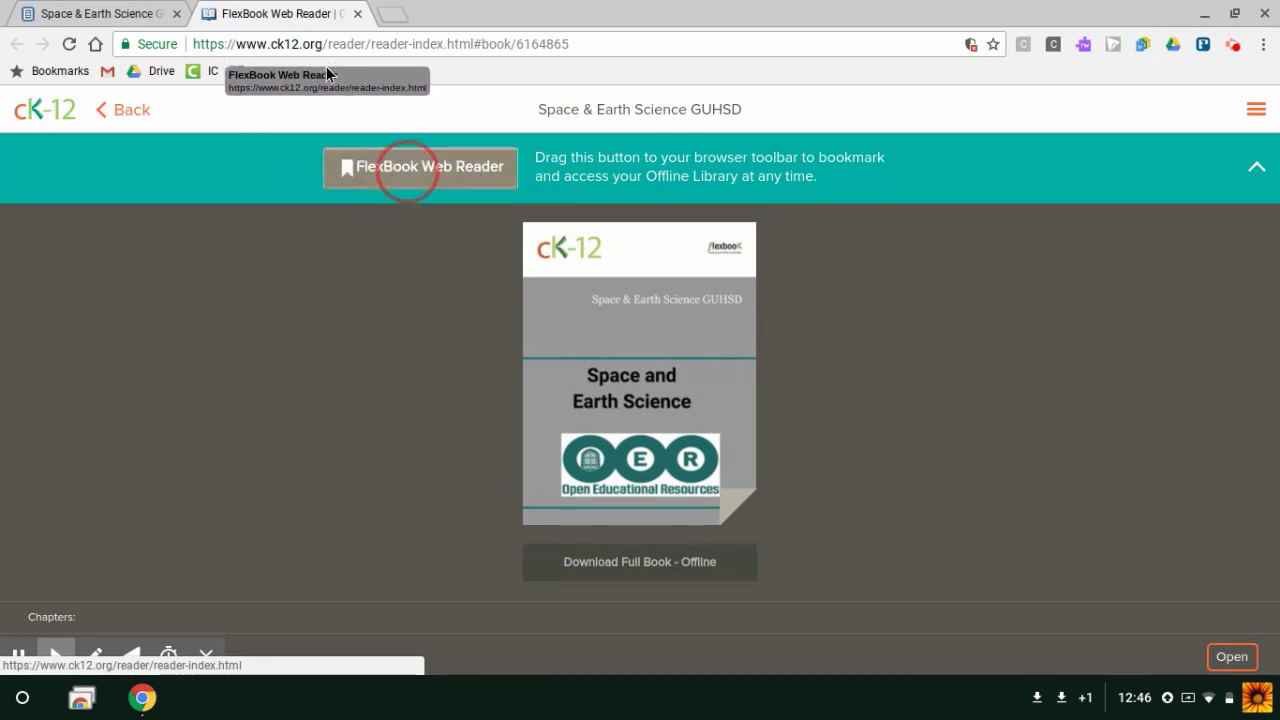
# - Add the FlexBook Web Reader offline library link to the bookmarks bar
pyautogui.moveTo(420, 168); pyautogui.dragTo(290, 72)
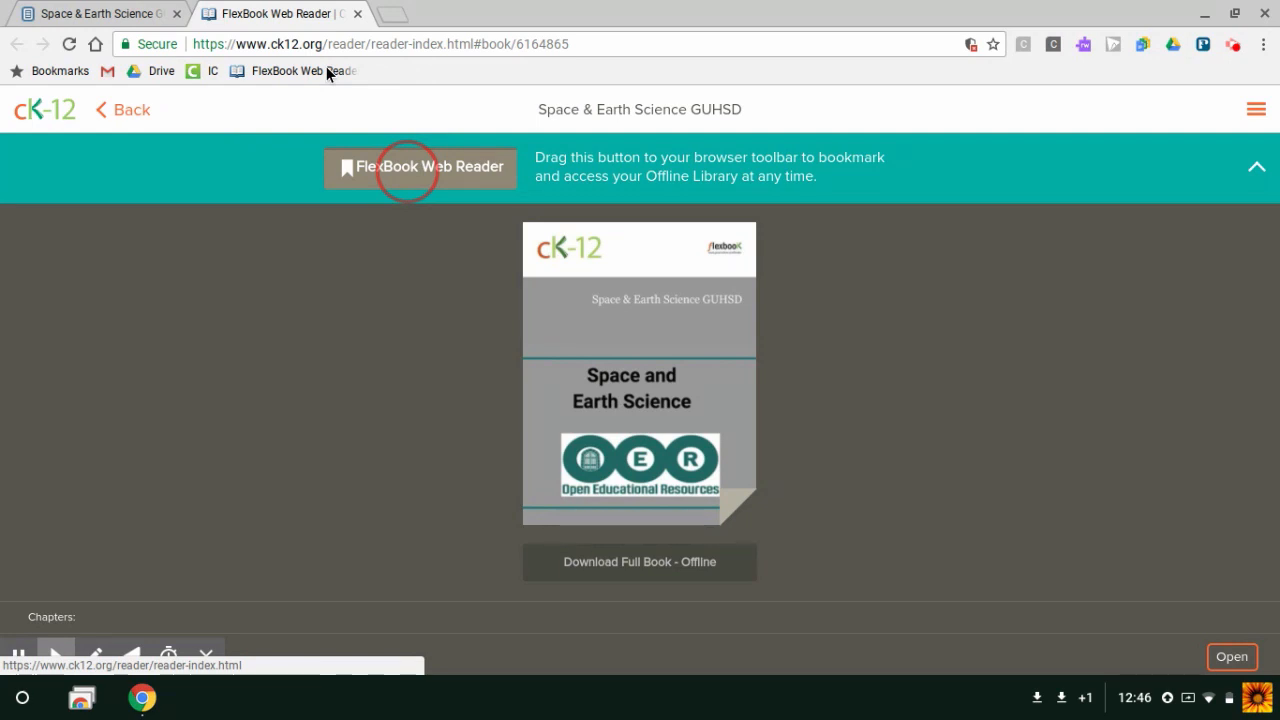
pyautogui.moveTo(292, 70)
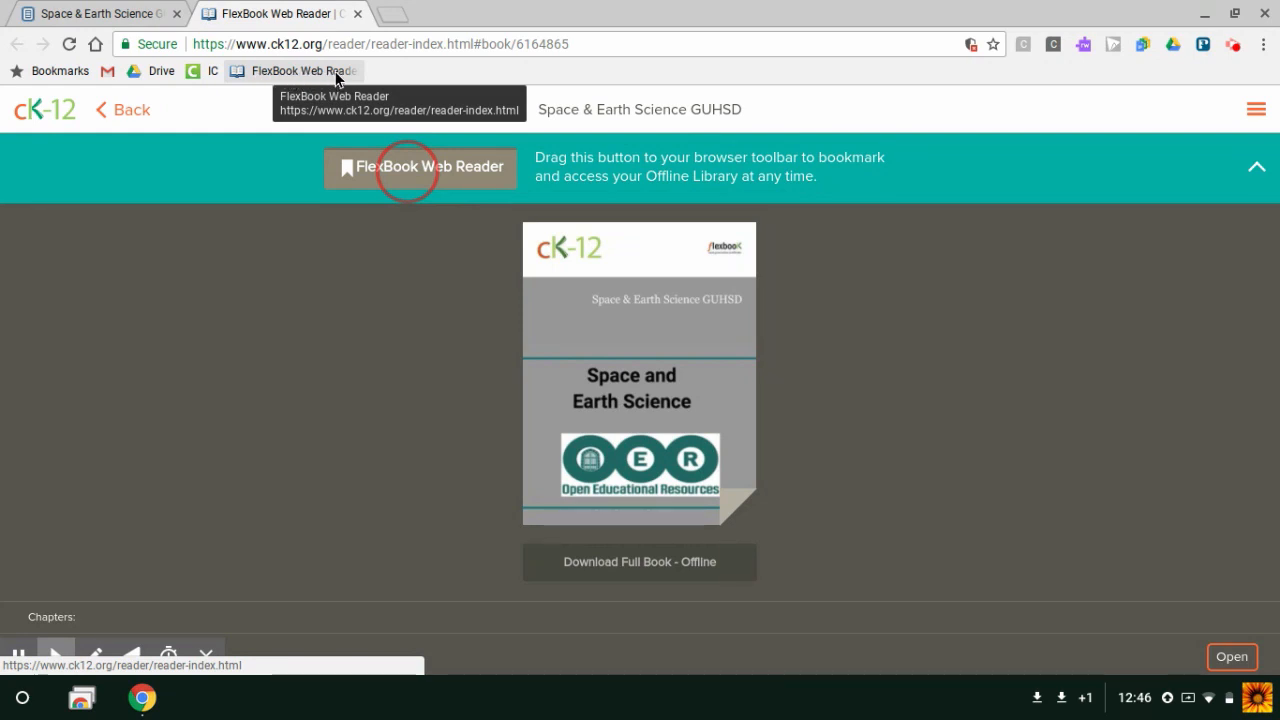
pyautogui.moveTo(320, 76)
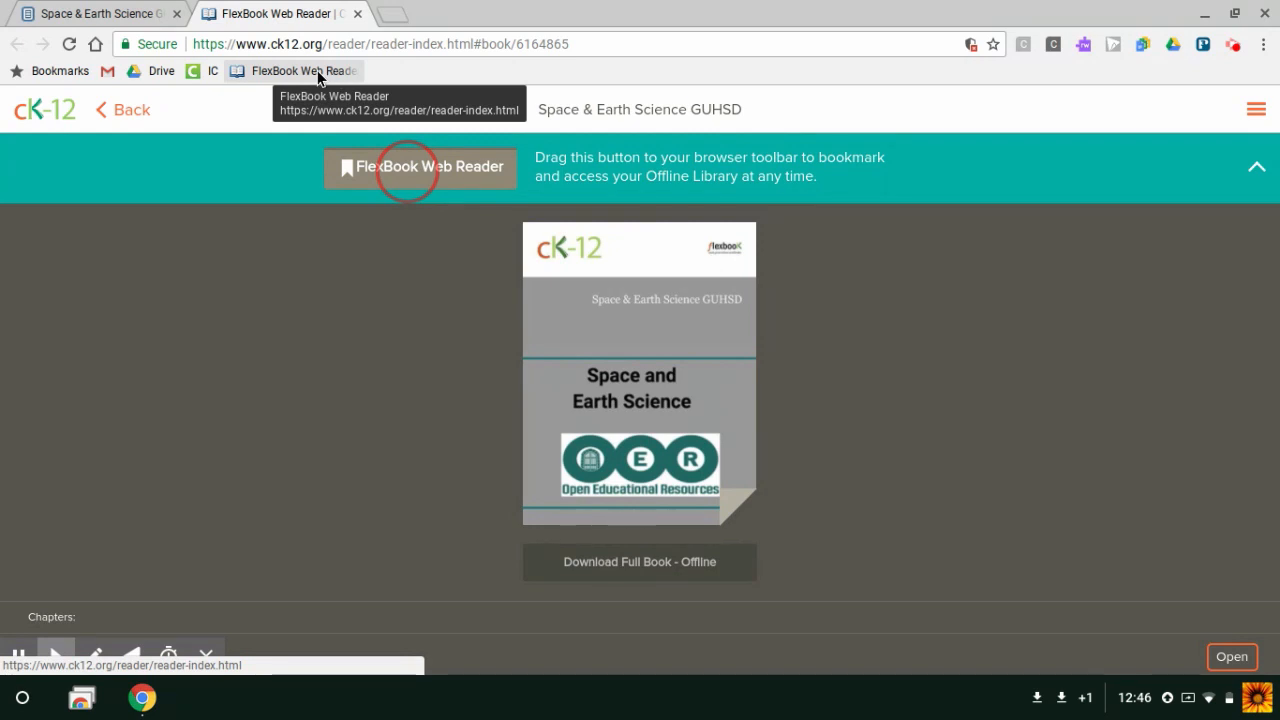
pyautogui.moveTo(320, 78)
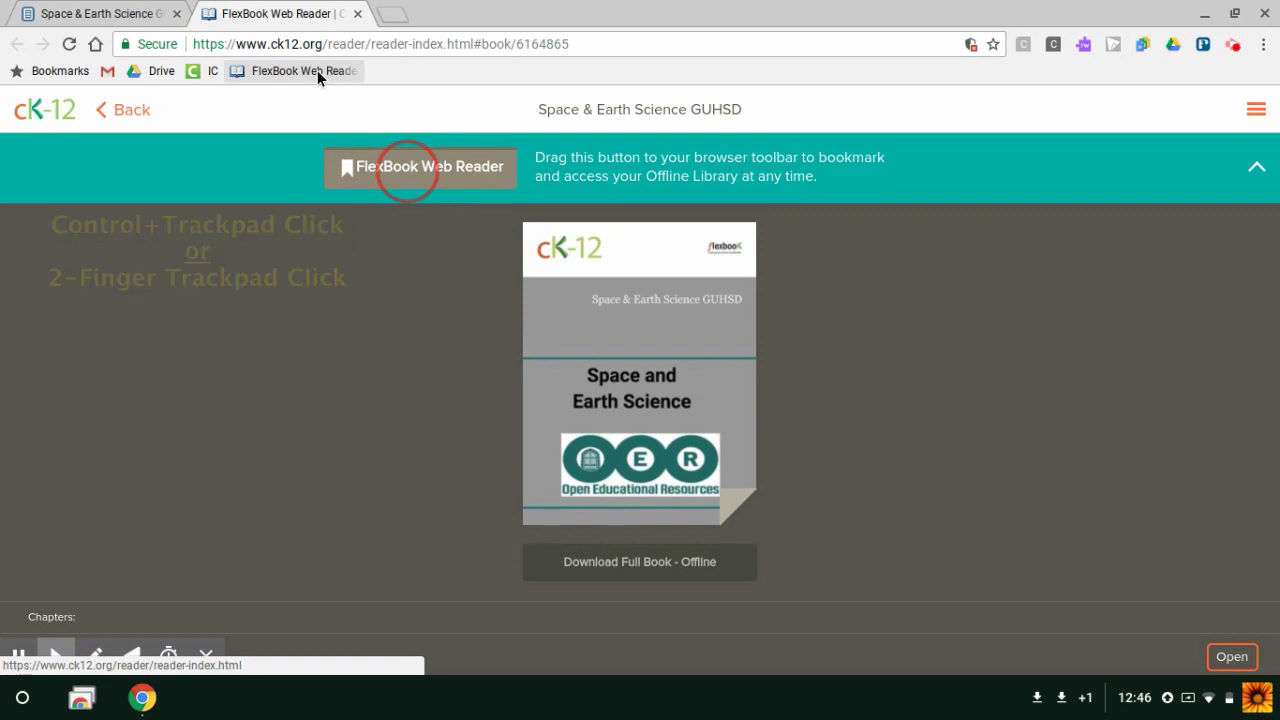
# - Rename the new bookmark to 'Space and Earth Textbook' and save it
pyautogui.rightClick(300, 72)
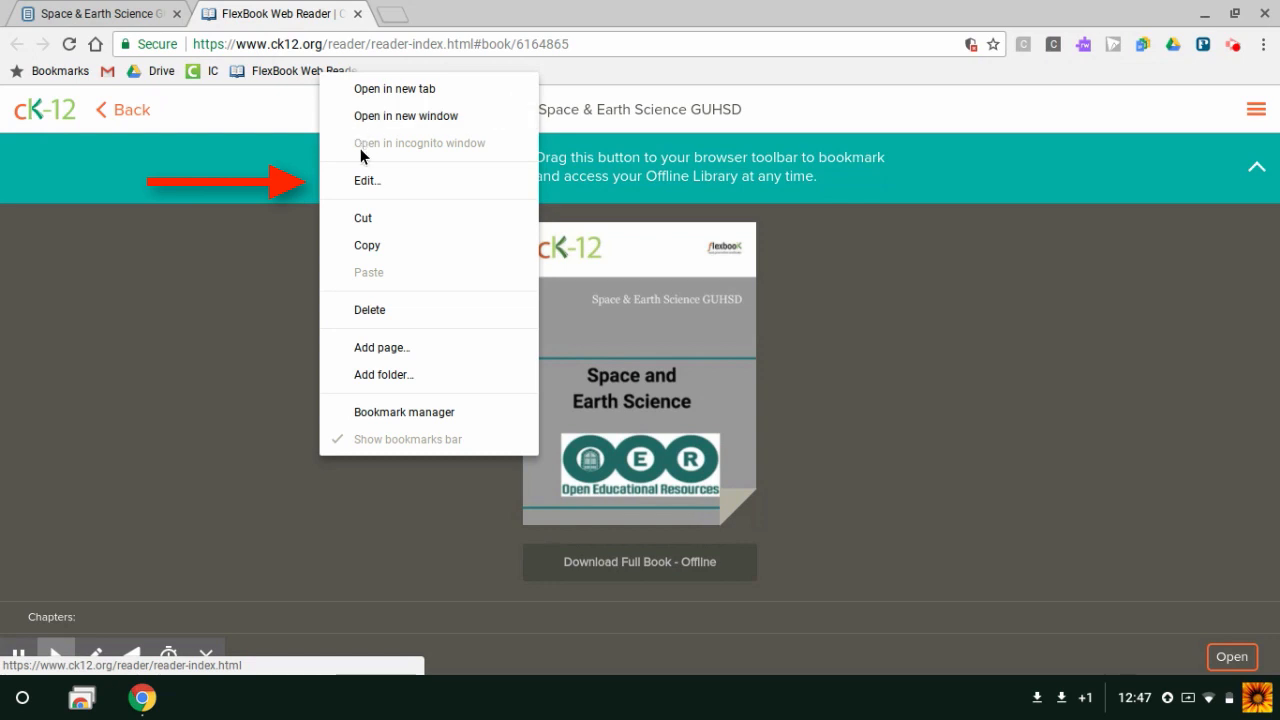
pyautogui.click(368, 180)
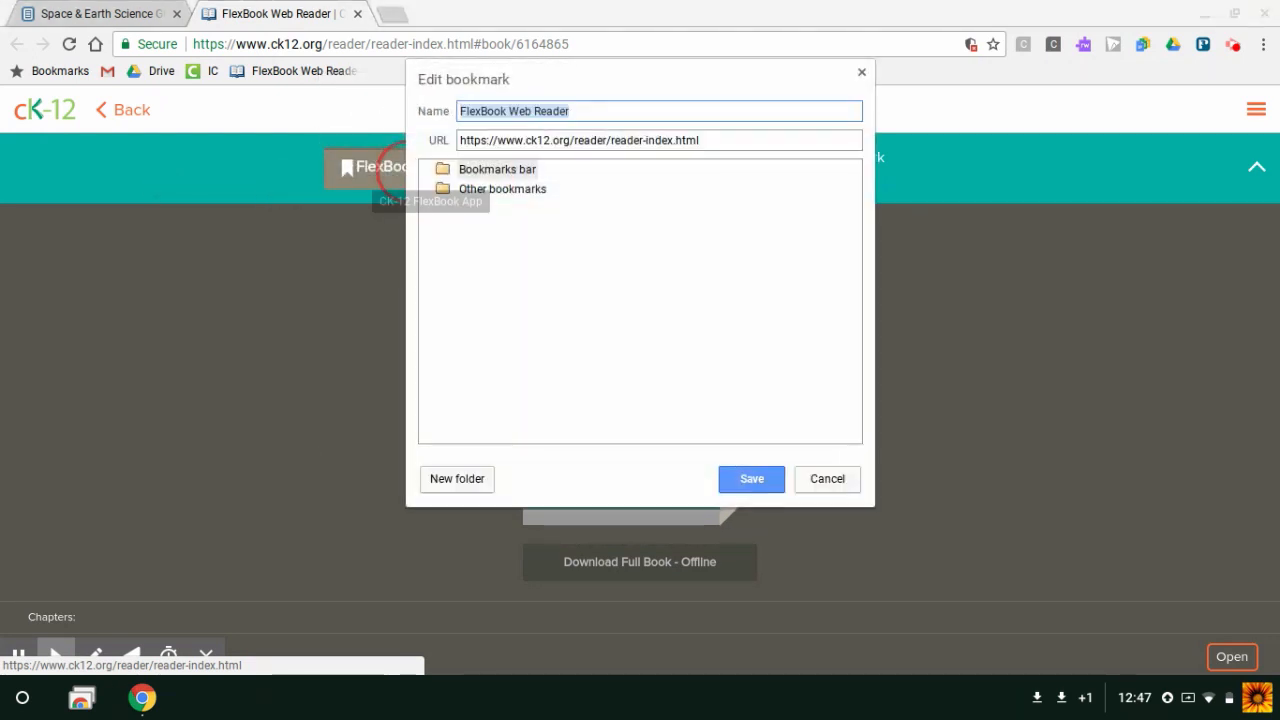
pyautogui.write('Space')
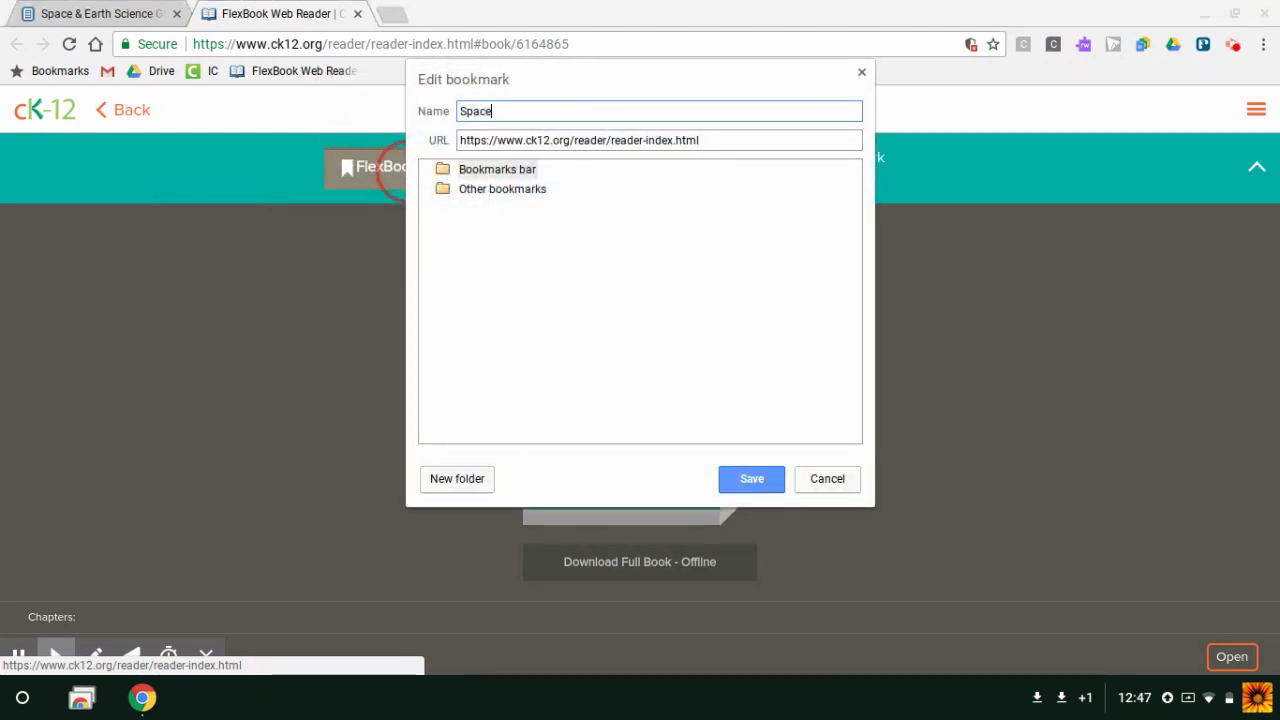
pyautogui.write('and Earth Textb')
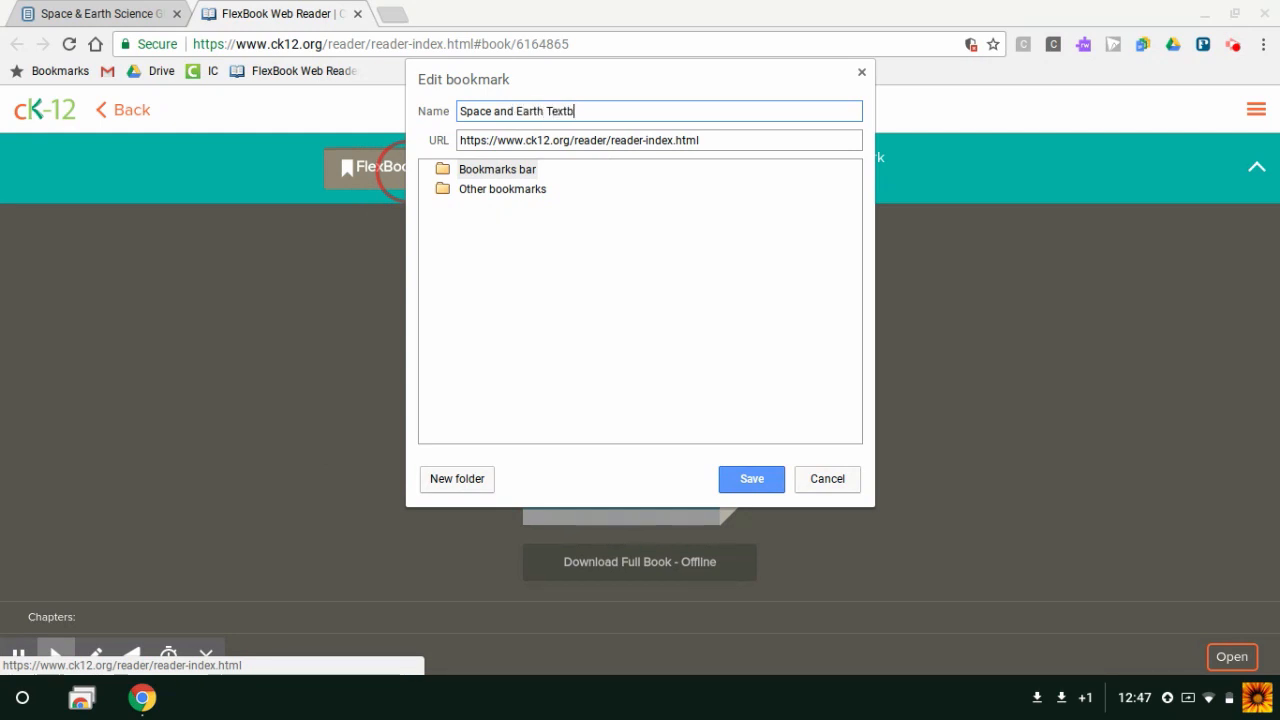
pyautogui.write('ook')
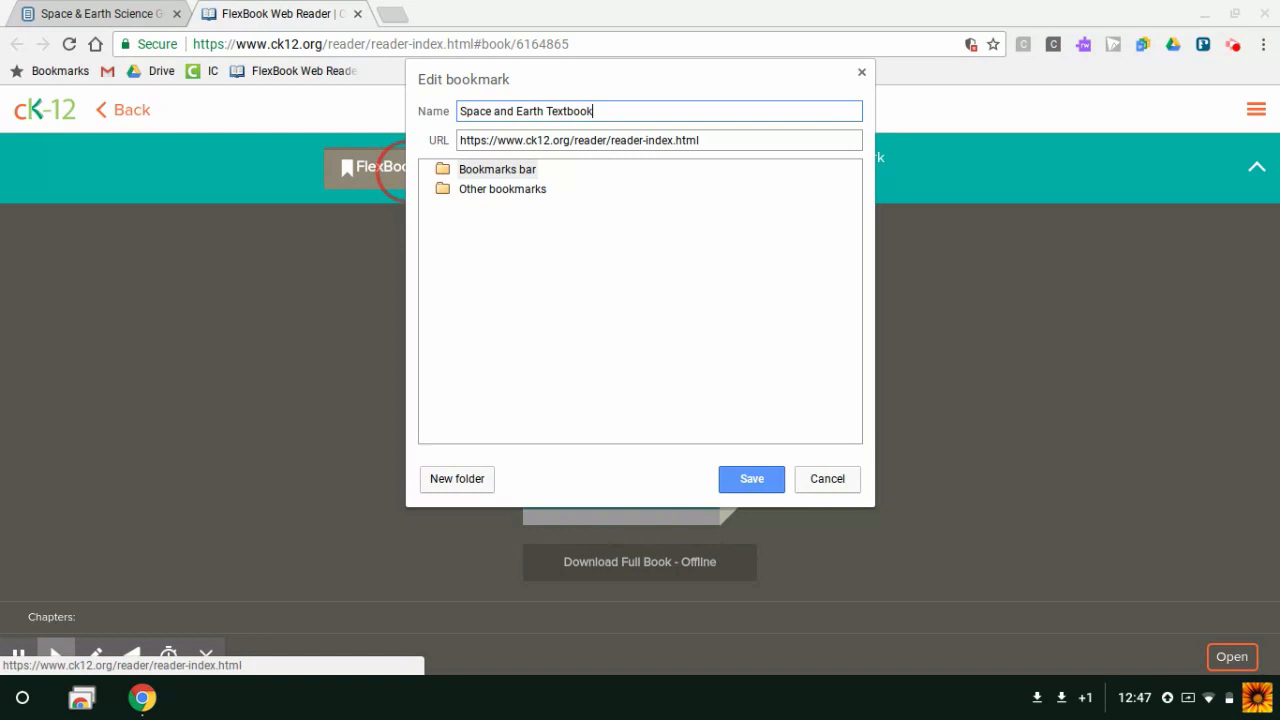
pyautogui.moveTo(744, 470)
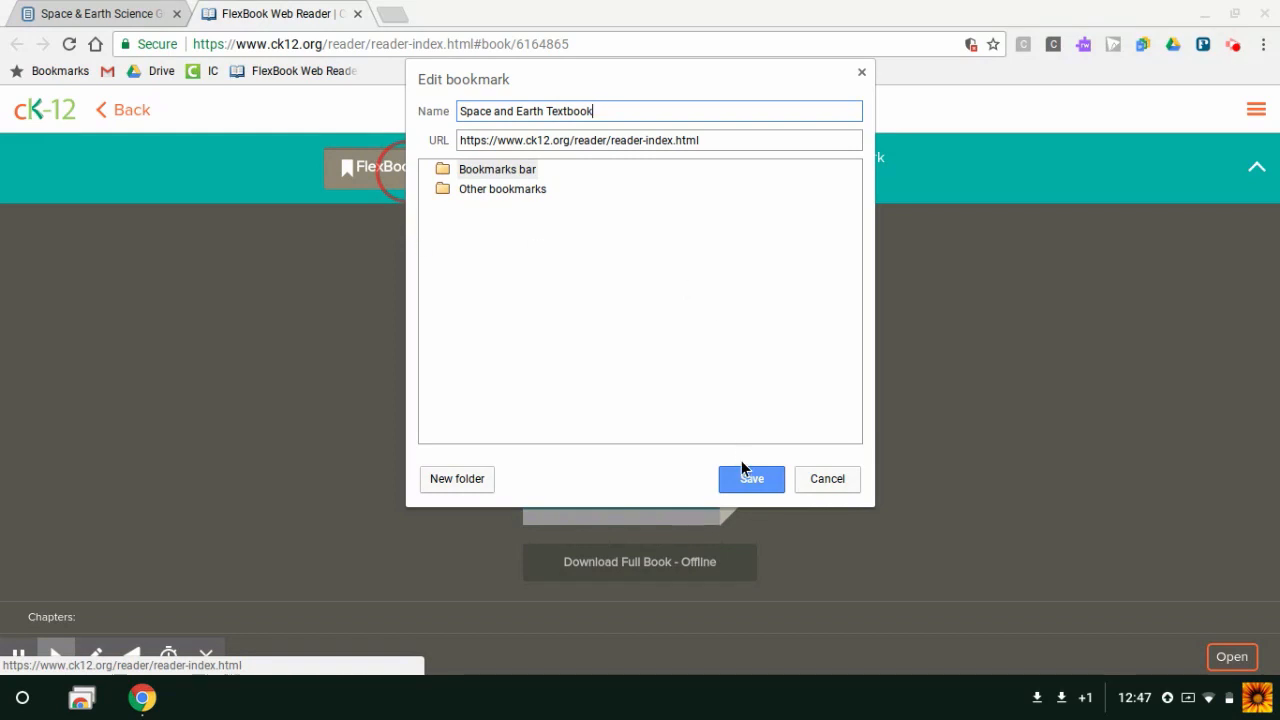
pyautogui.click(750, 480)
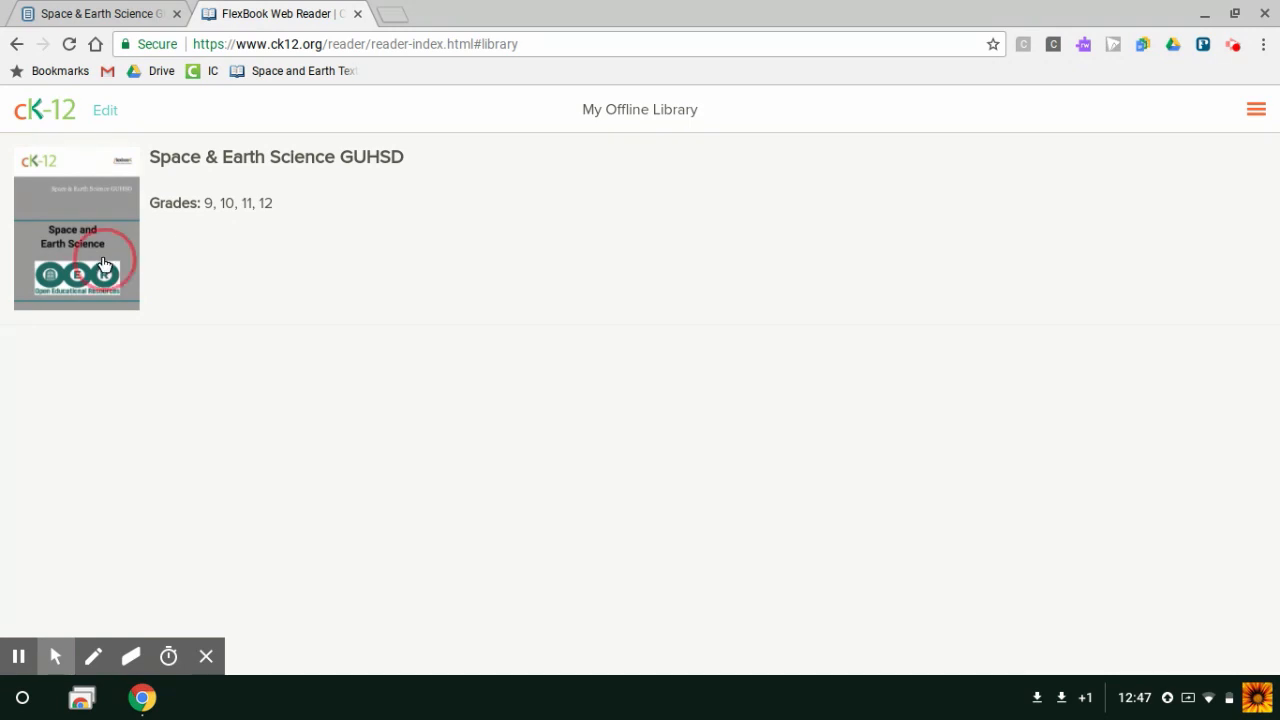
# - Open the offline book and its chapter 1 Nature of Science
pyautogui.click(76, 240)
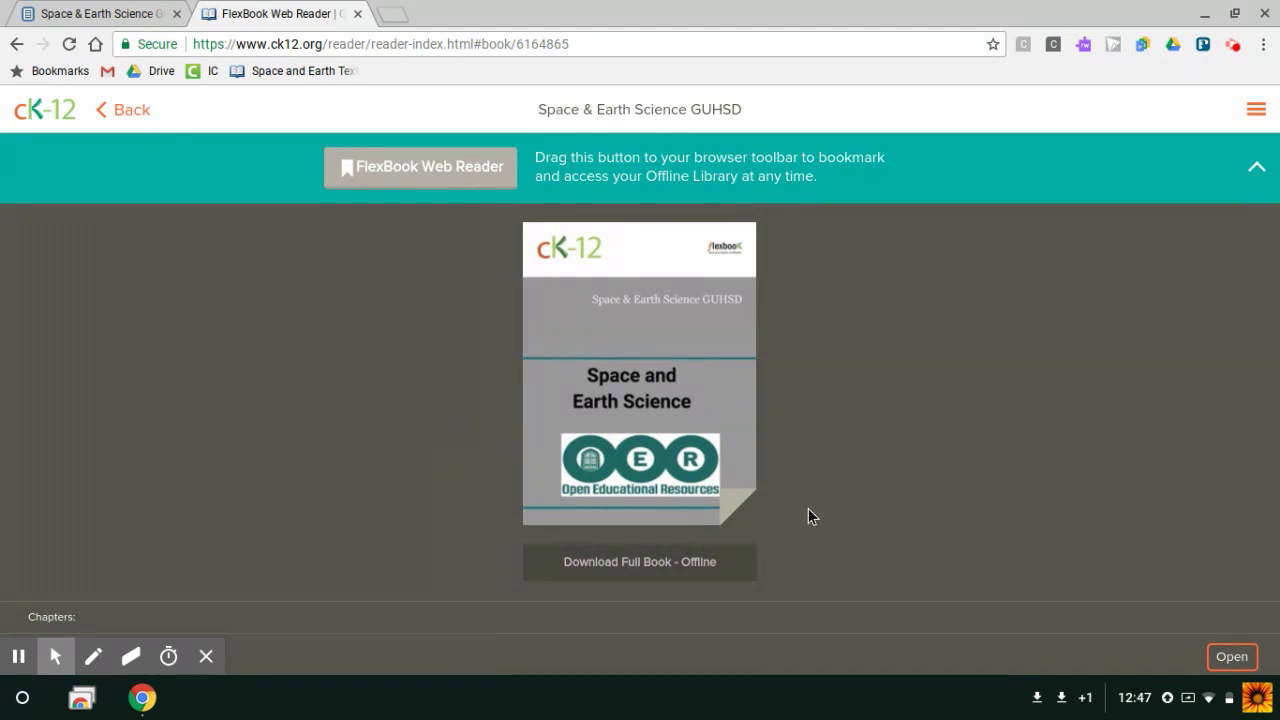
pyautogui.scroll(-3)
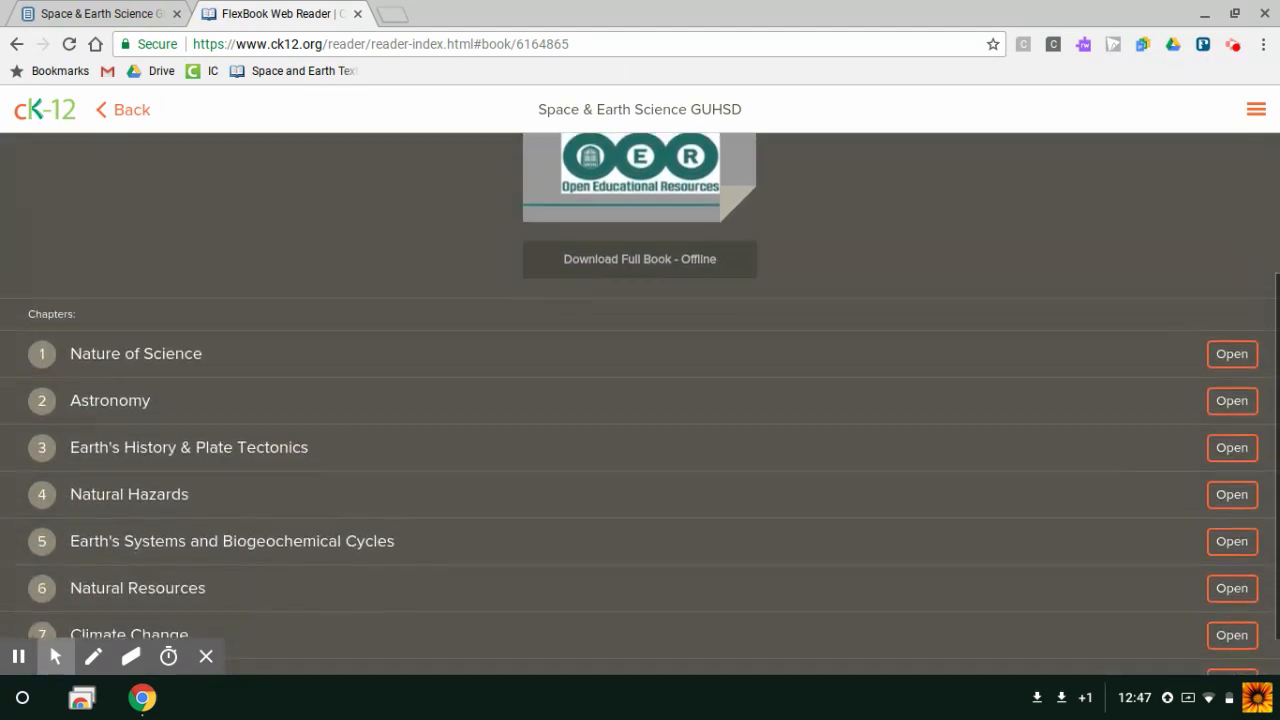
pyautogui.scroll(-3)
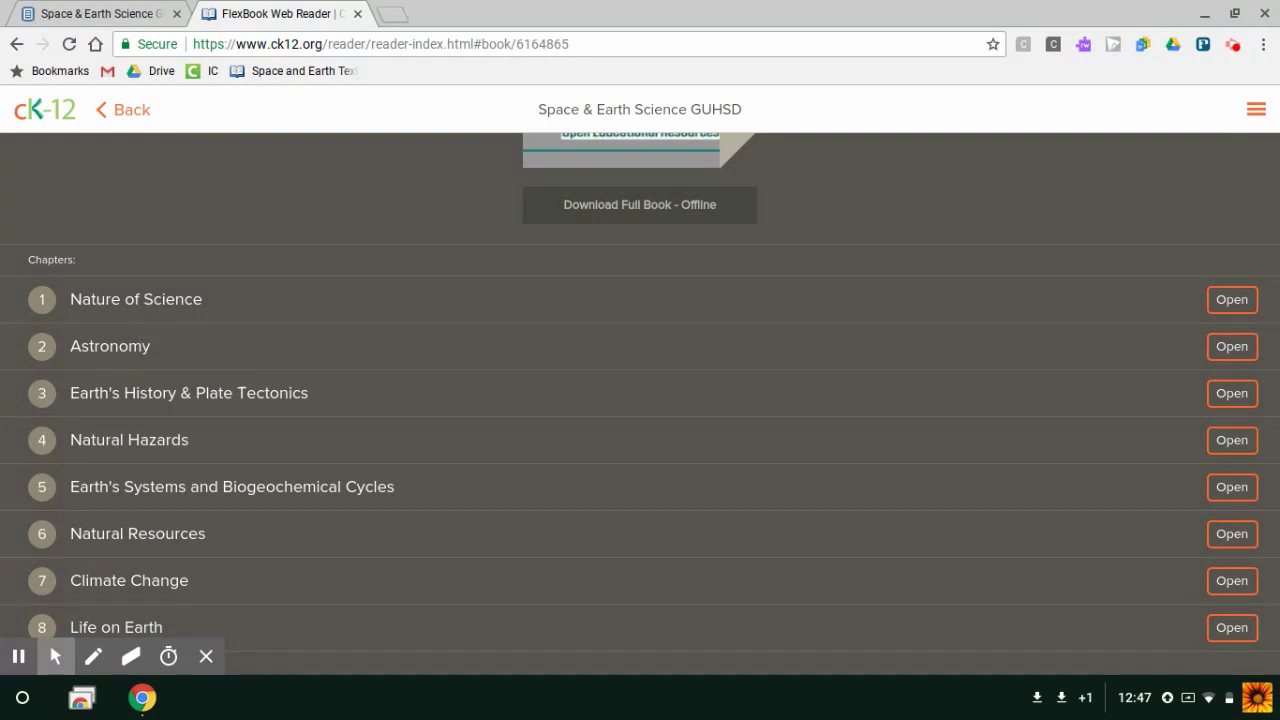
pyautogui.click(1232, 300)
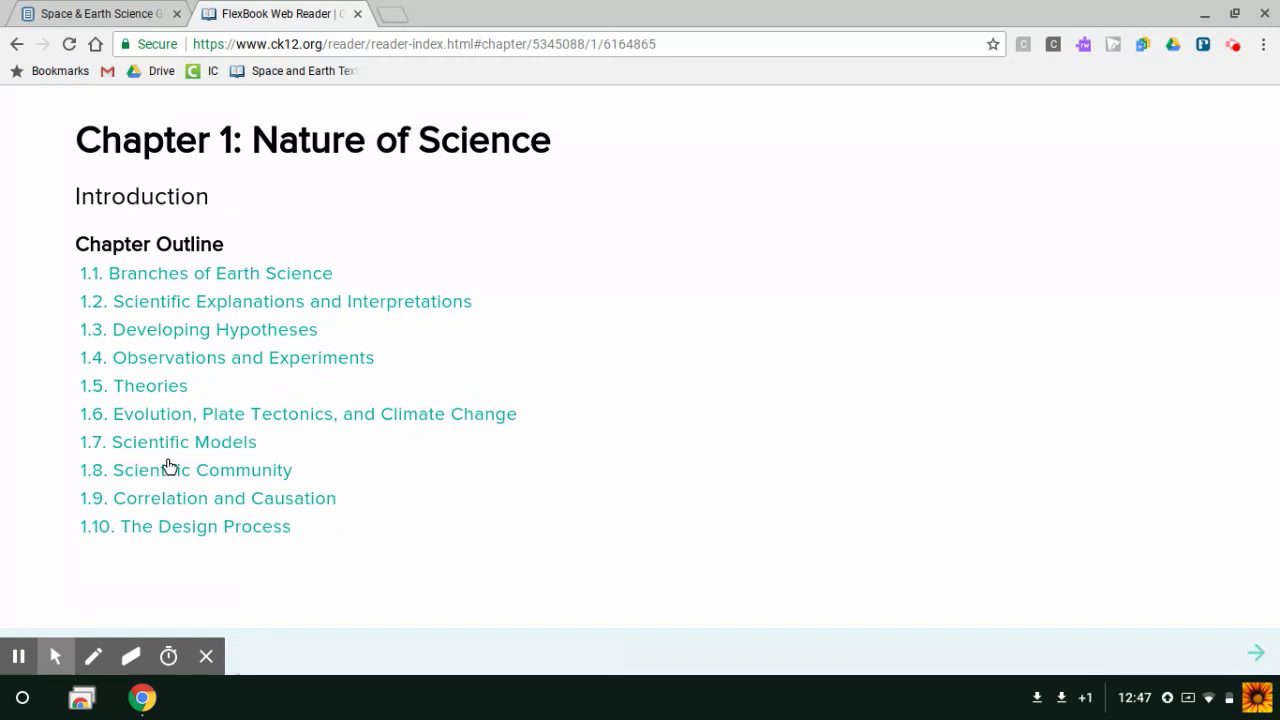
# - Read through section 1.7 Scientific Models to its end
pyautogui.click(168, 442)
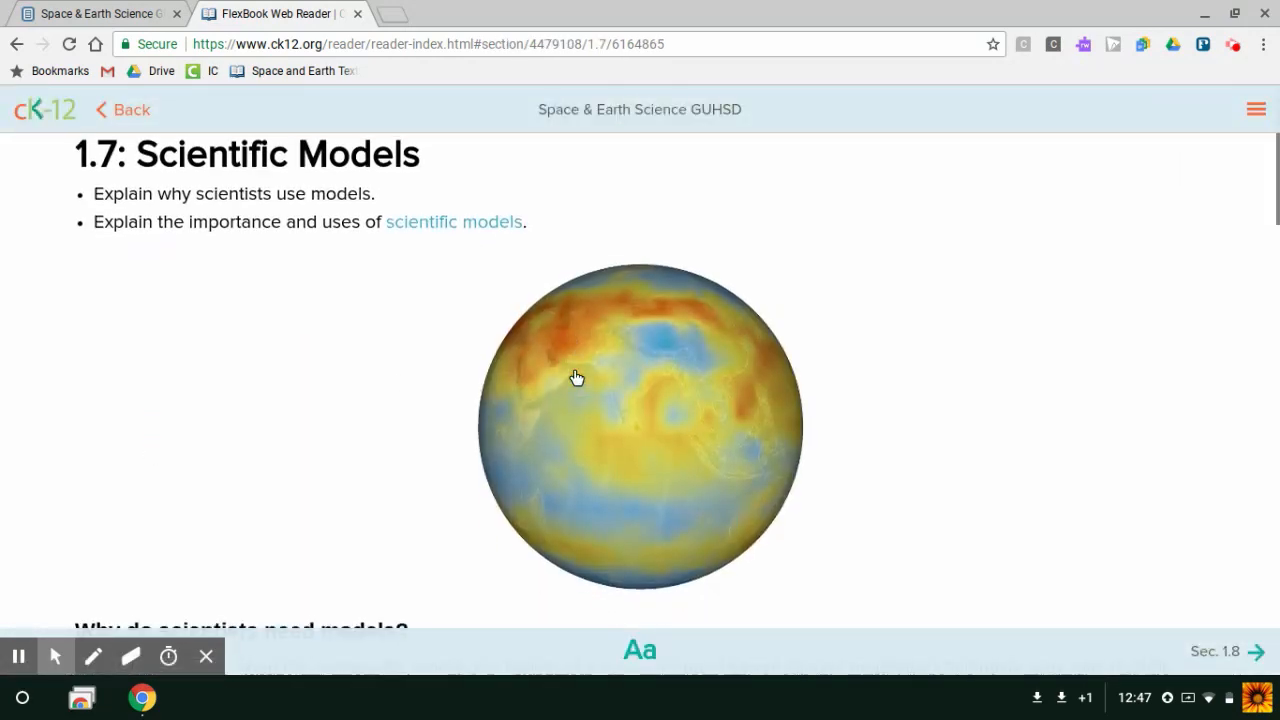
pyautogui.scroll(-3)
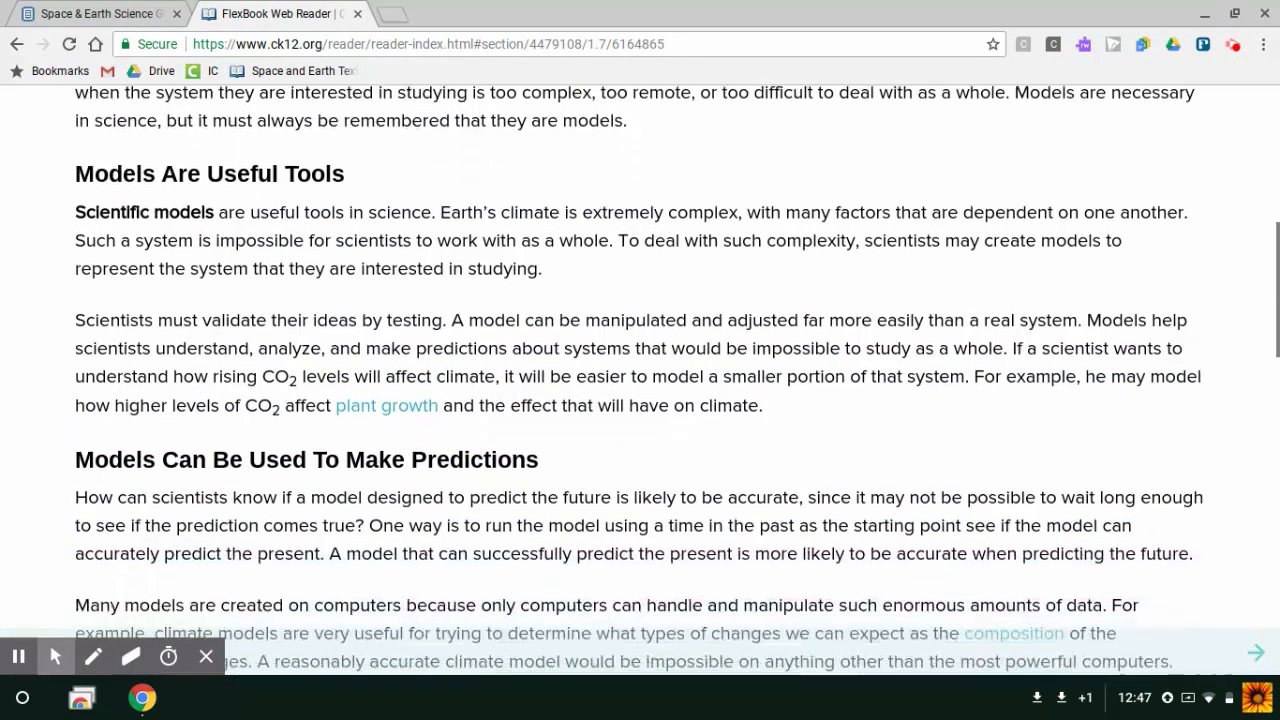
pyautogui.scroll(-3)
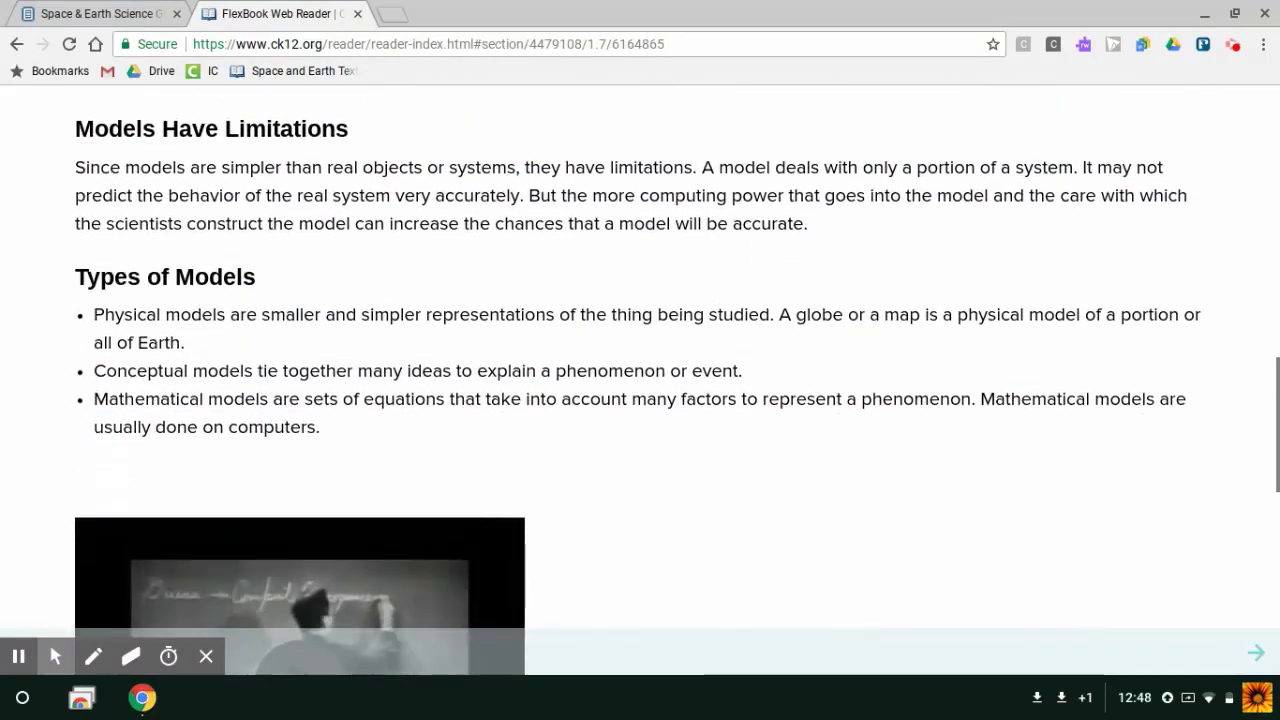
pyautogui.scroll(-3)
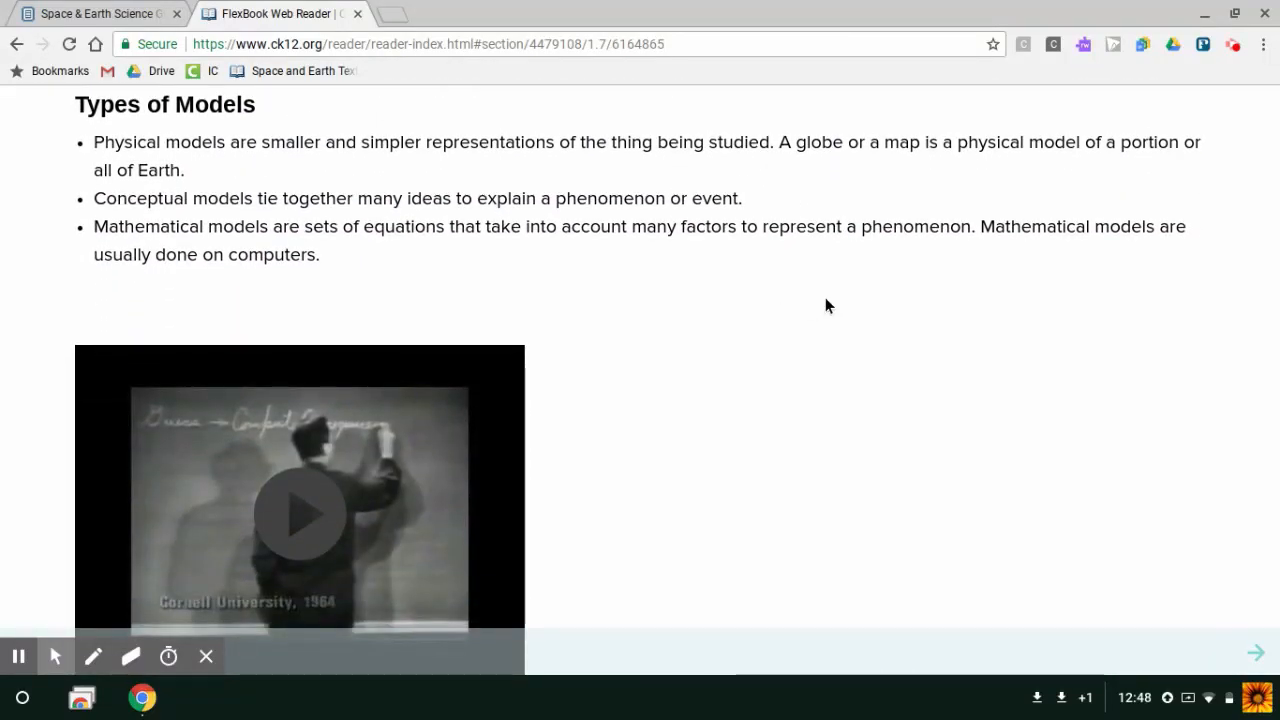
pyautogui.moveTo(284, 456)
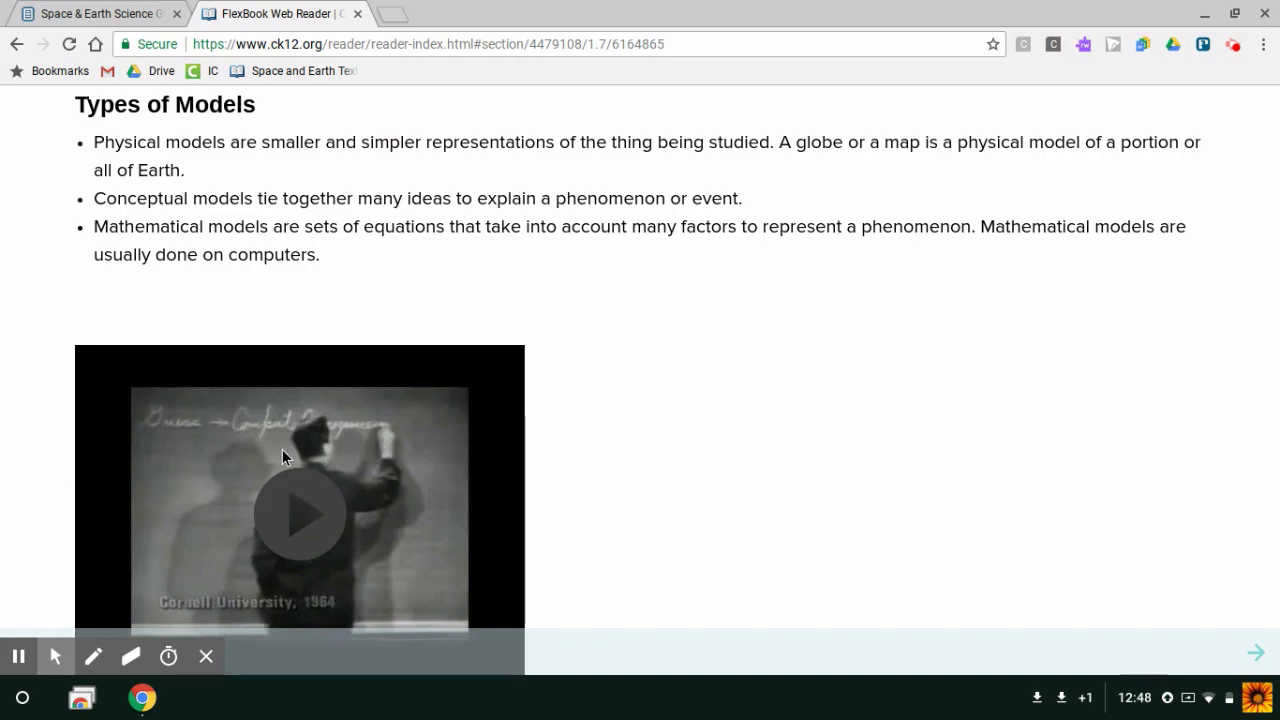
pyautogui.moveTo(620, 392)
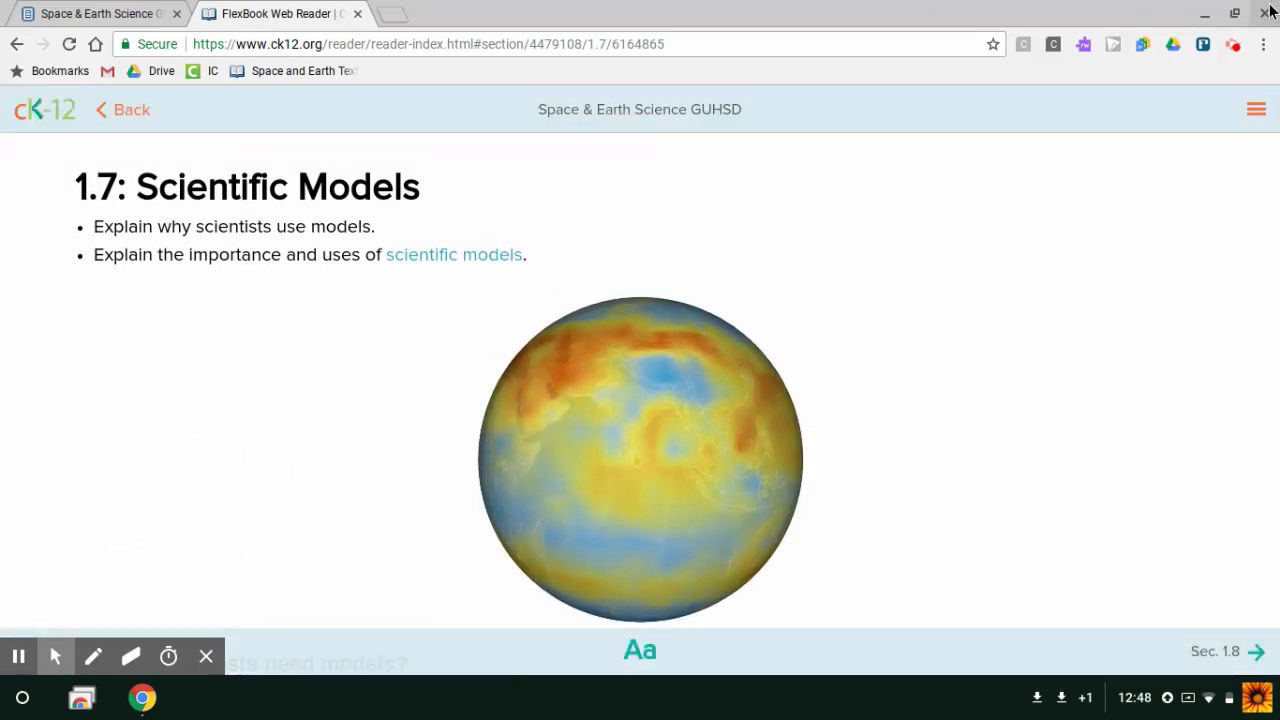
# - Switch Wi-Fi off from the Chrome OS network settings and return to the desktop
pyautogui.click(1236, 12)
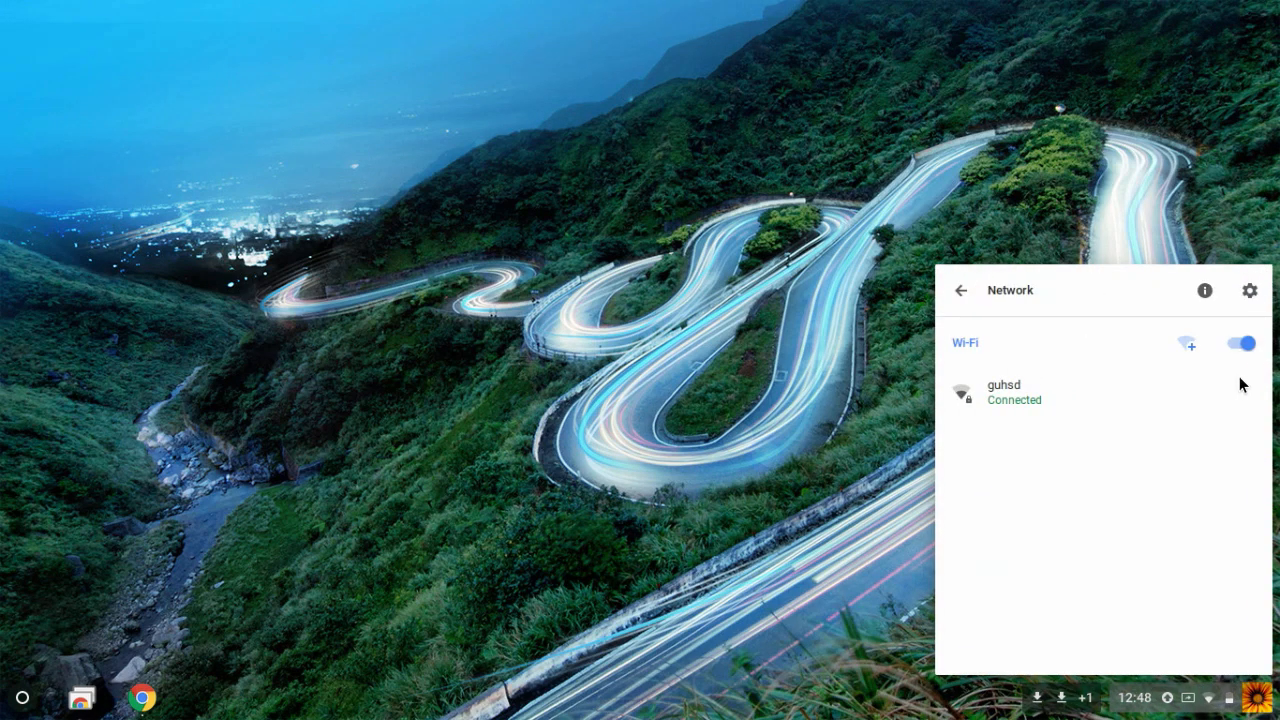
pyautogui.click(1244, 344)
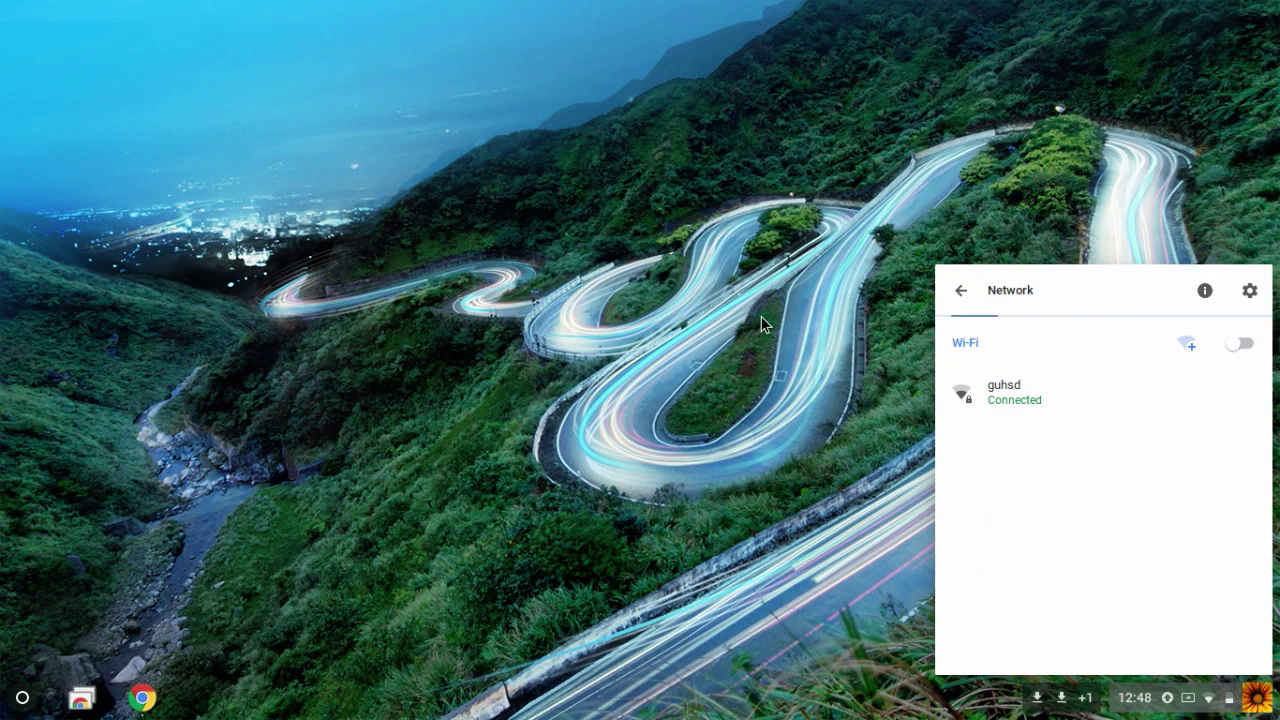
pyautogui.click(424, 490)
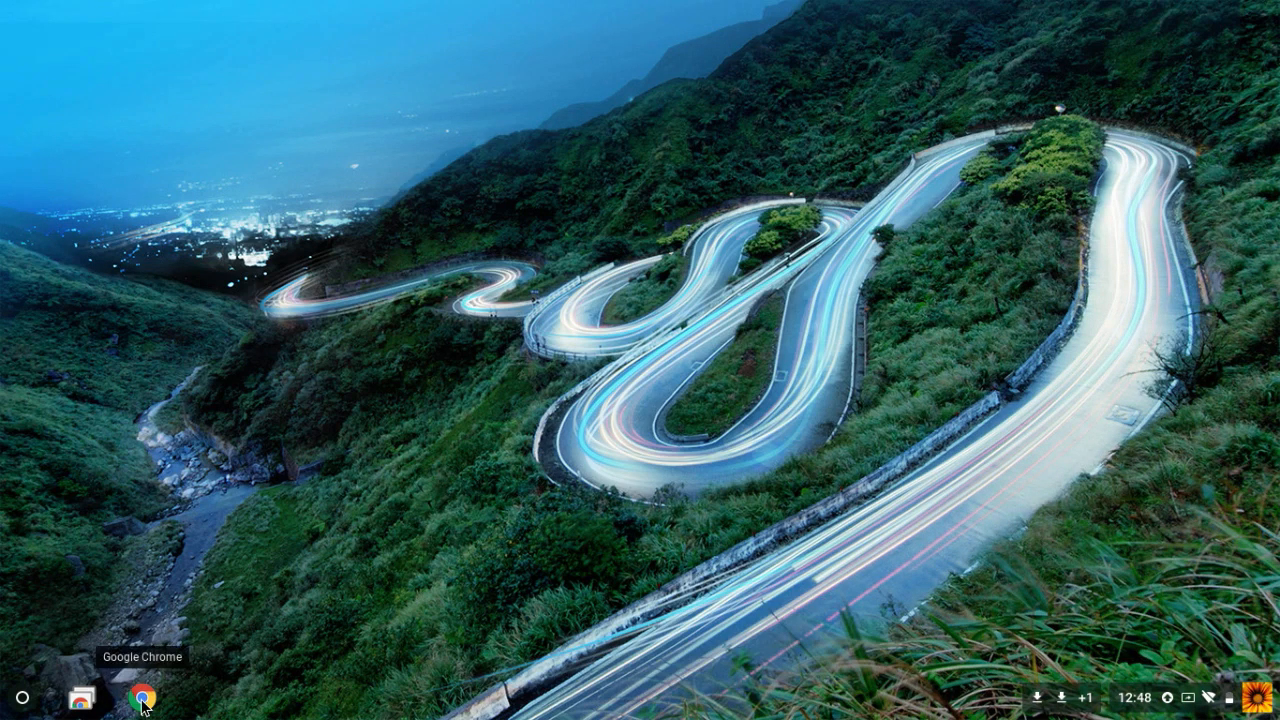
# - Reopen the offline book from the 'Space and Earth Textbook' bookmark in a new Chrome window
pyautogui.click(144, 696)
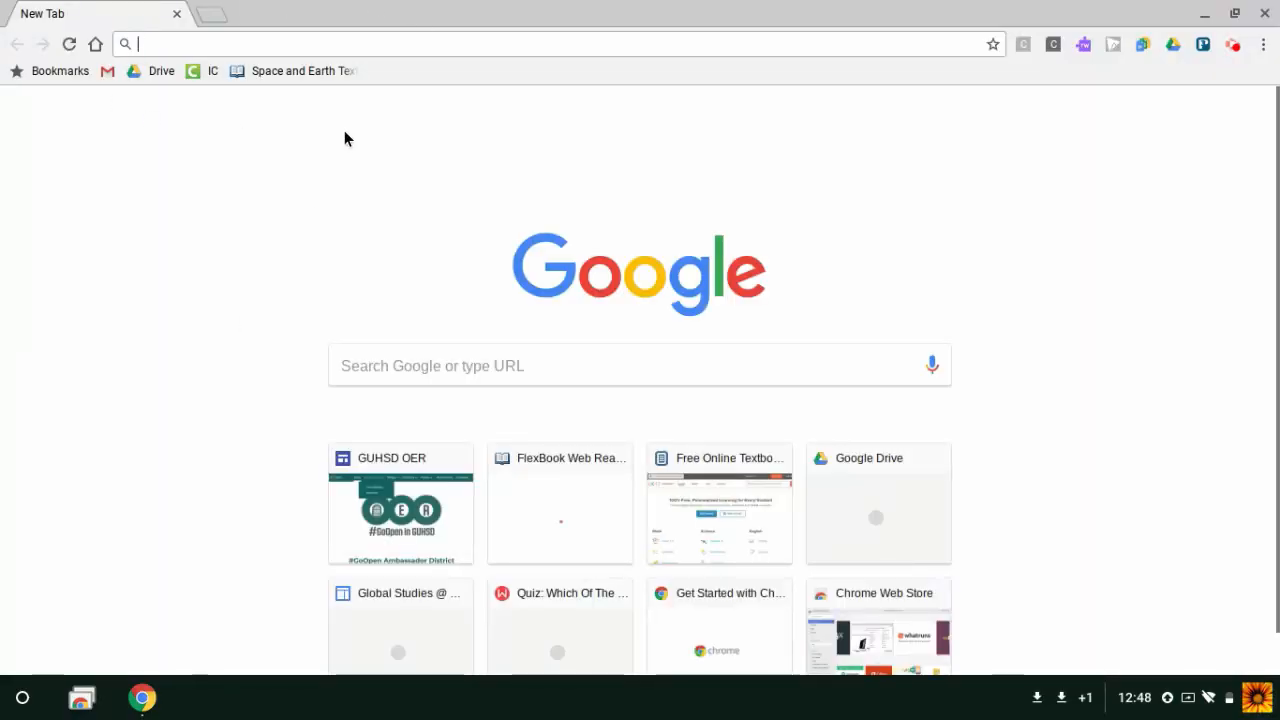
pyautogui.moveTo(294, 70)
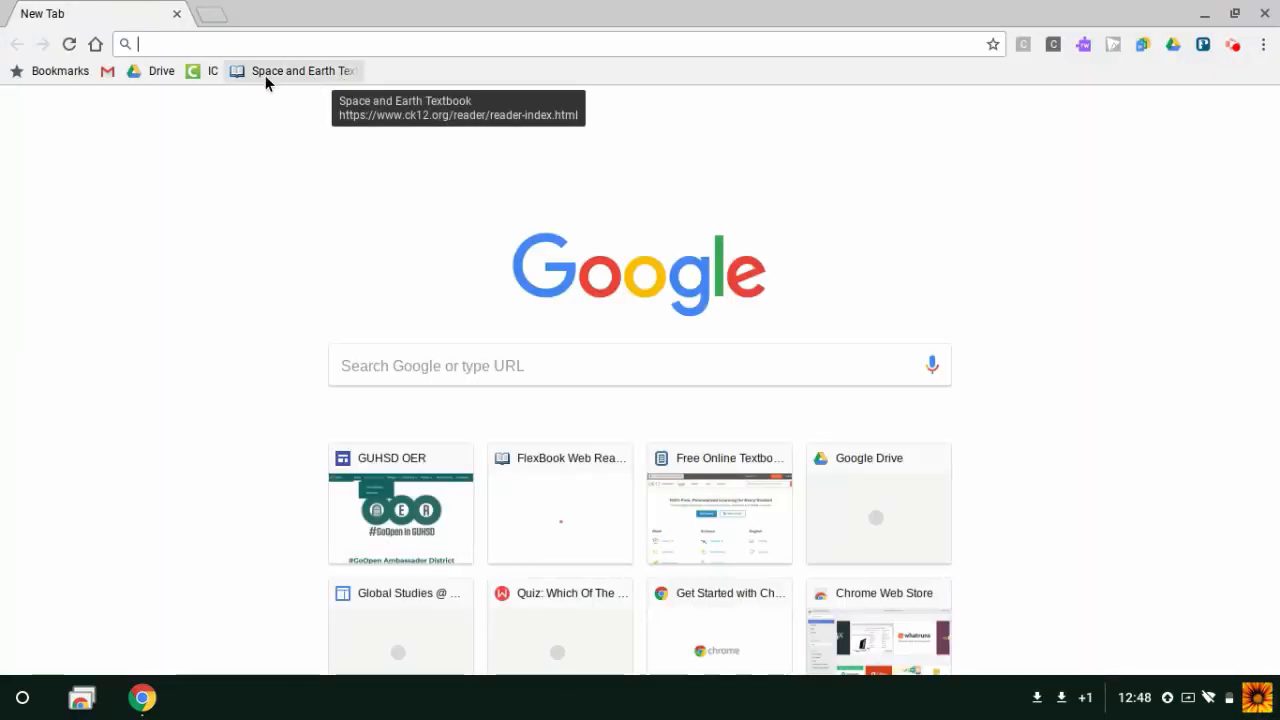
pyautogui.click(292, 72)
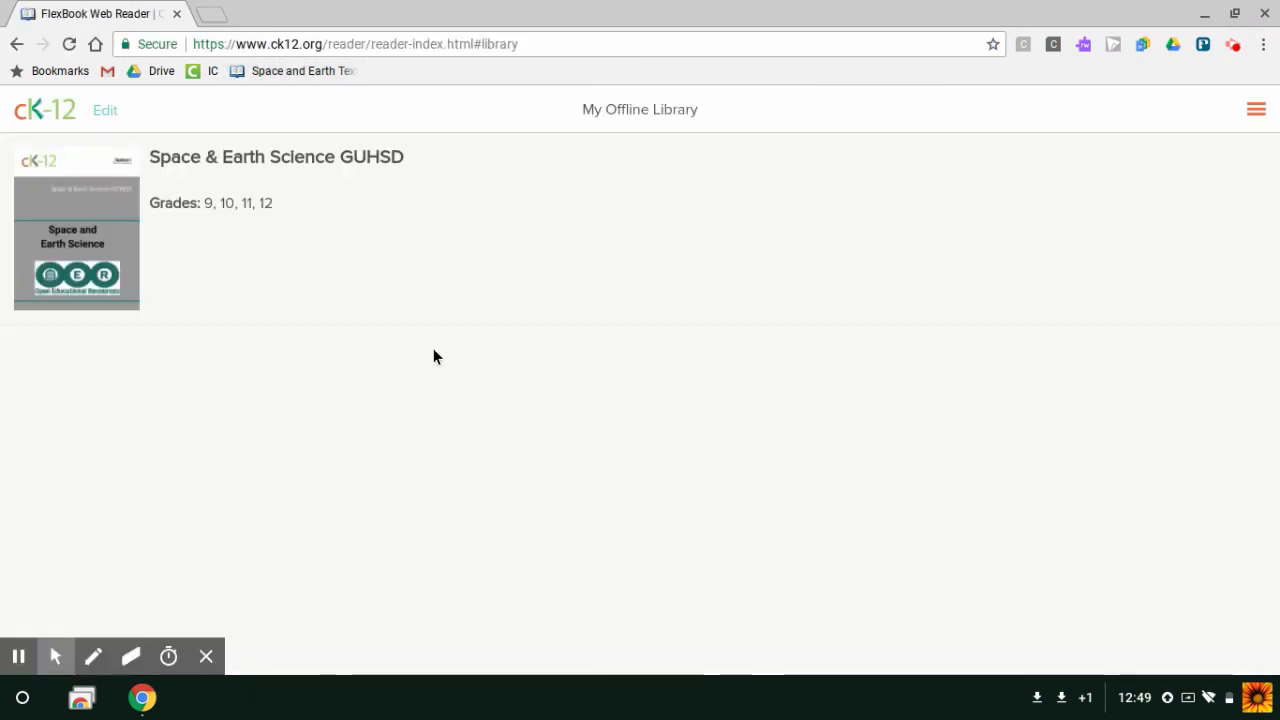
pyautogui.click(76, 242)
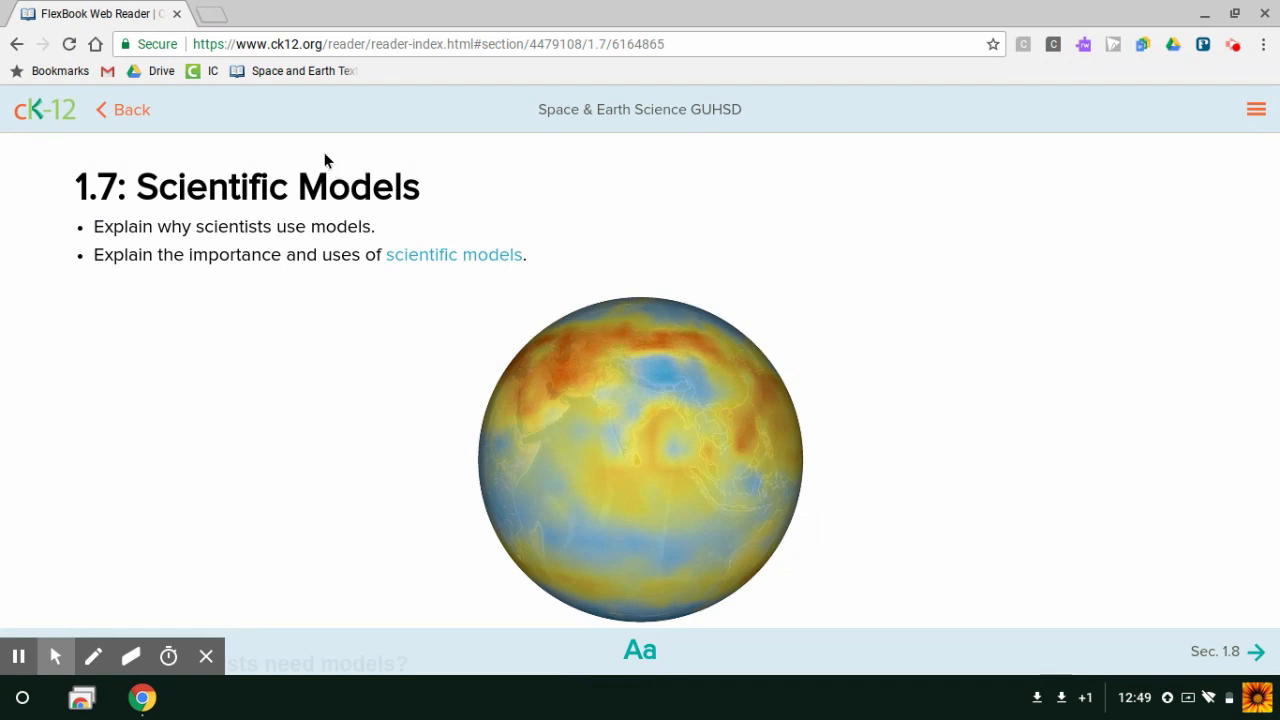
# - Return to the chapter list and open chapter 3 Earth's History & Plate Tectonics
pyautogui.click(120, 110)
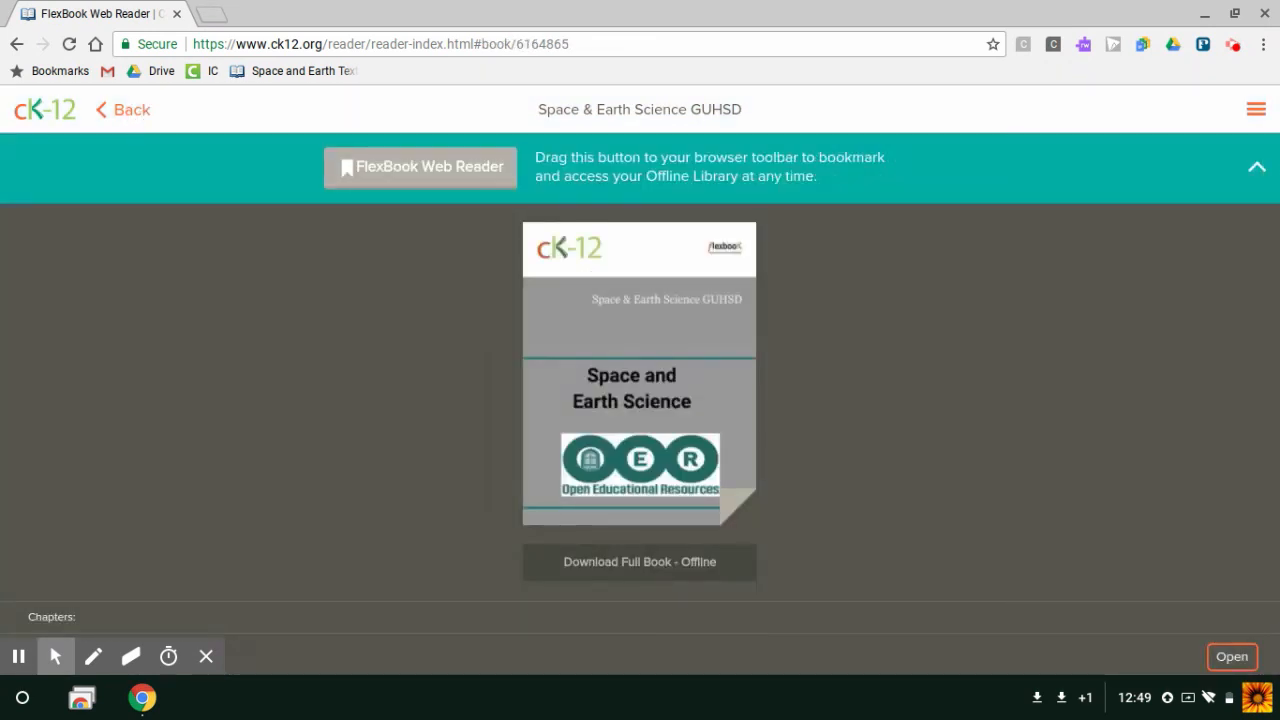
pyautogui.scroll(-3)
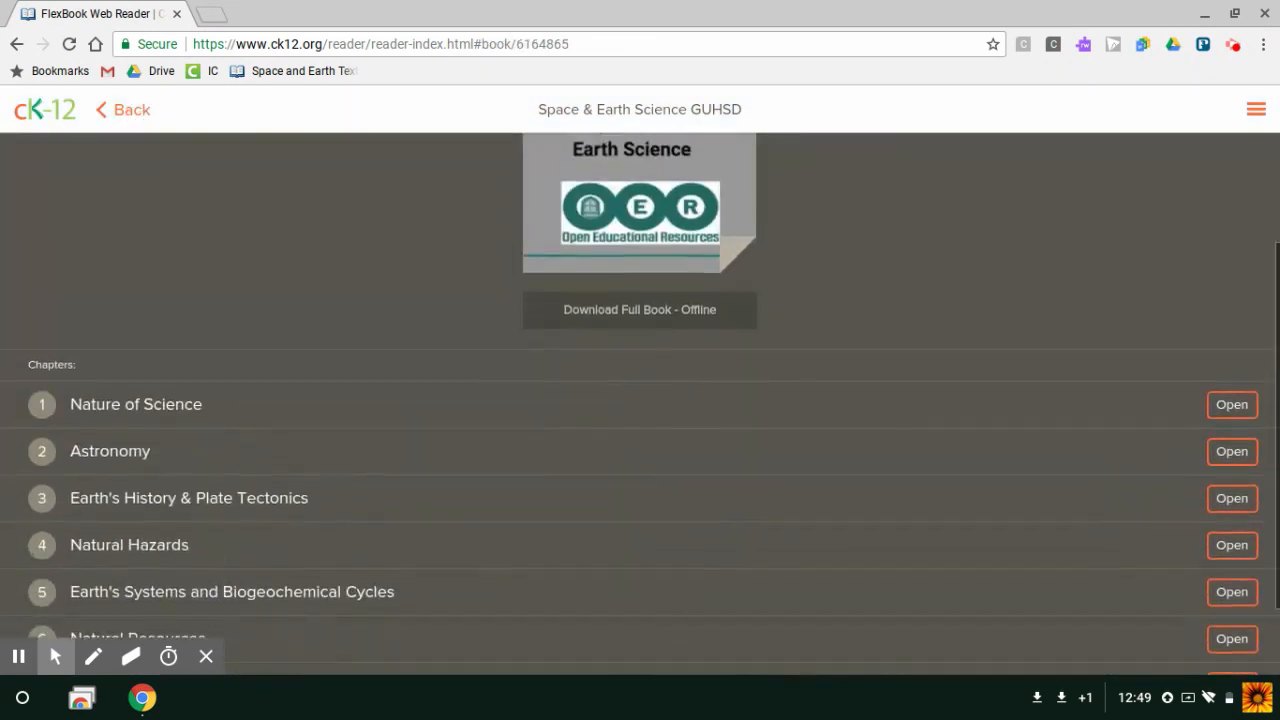
pyautogui.scroll(-3)
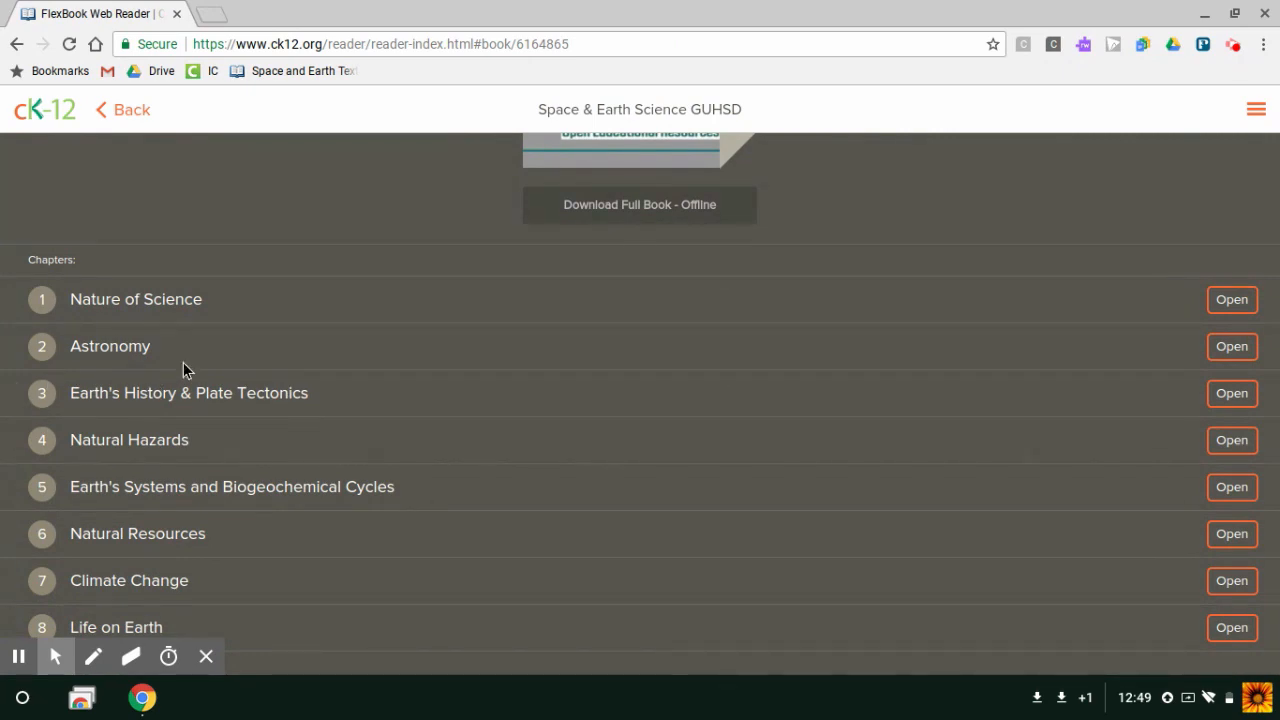
pyautogui.click(1232, 392)
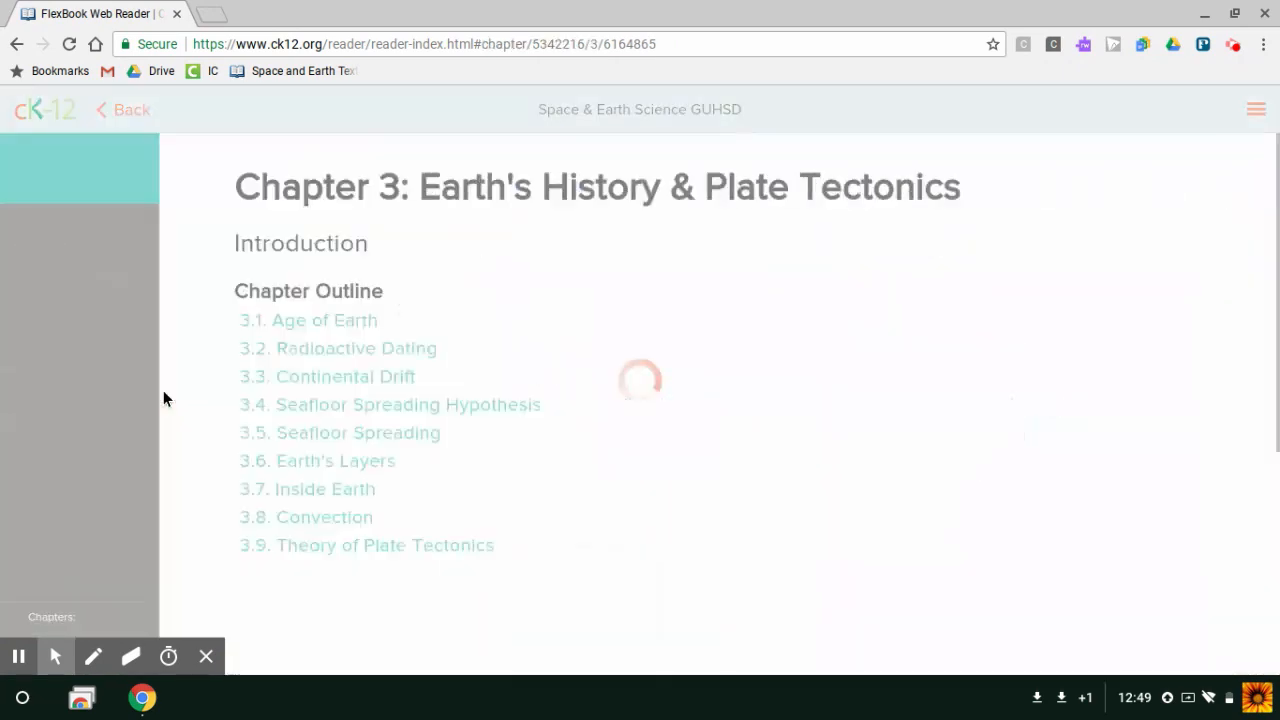
# - Read section 3.2 Radioactive Dating offline down to its attributions
pyautogui.click(338, 348)
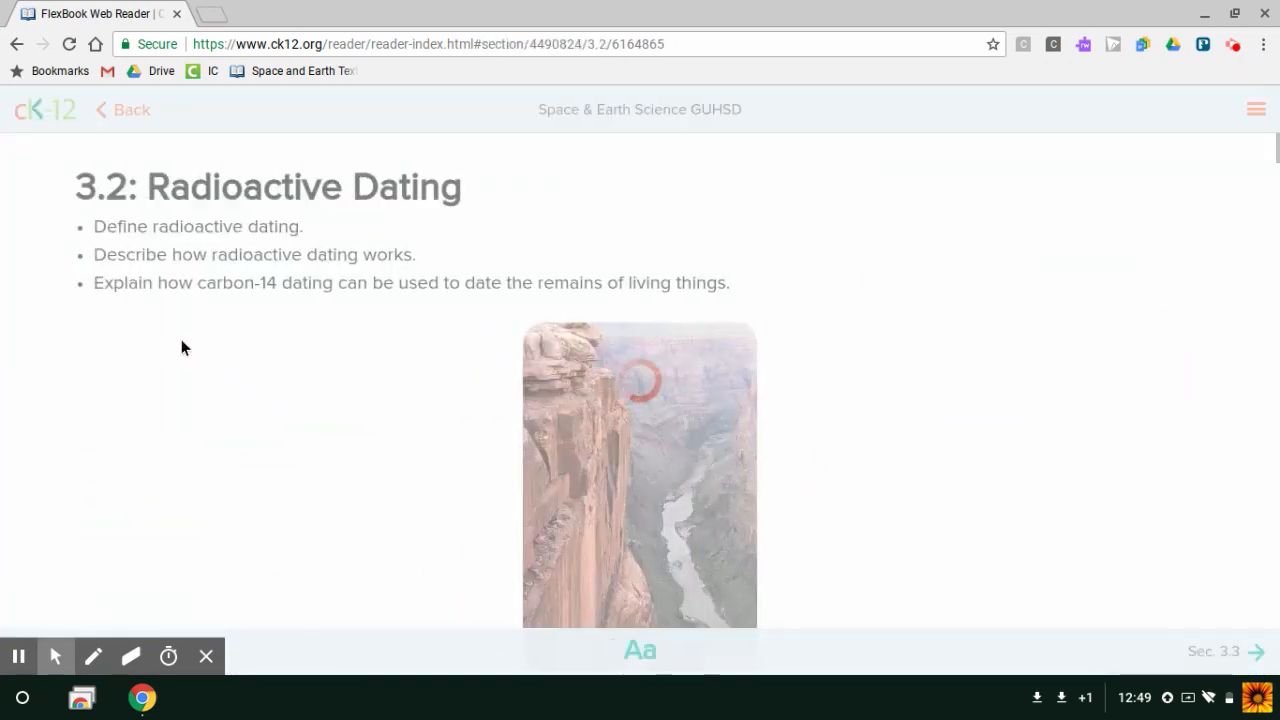
pyautogui.scroll(-3)
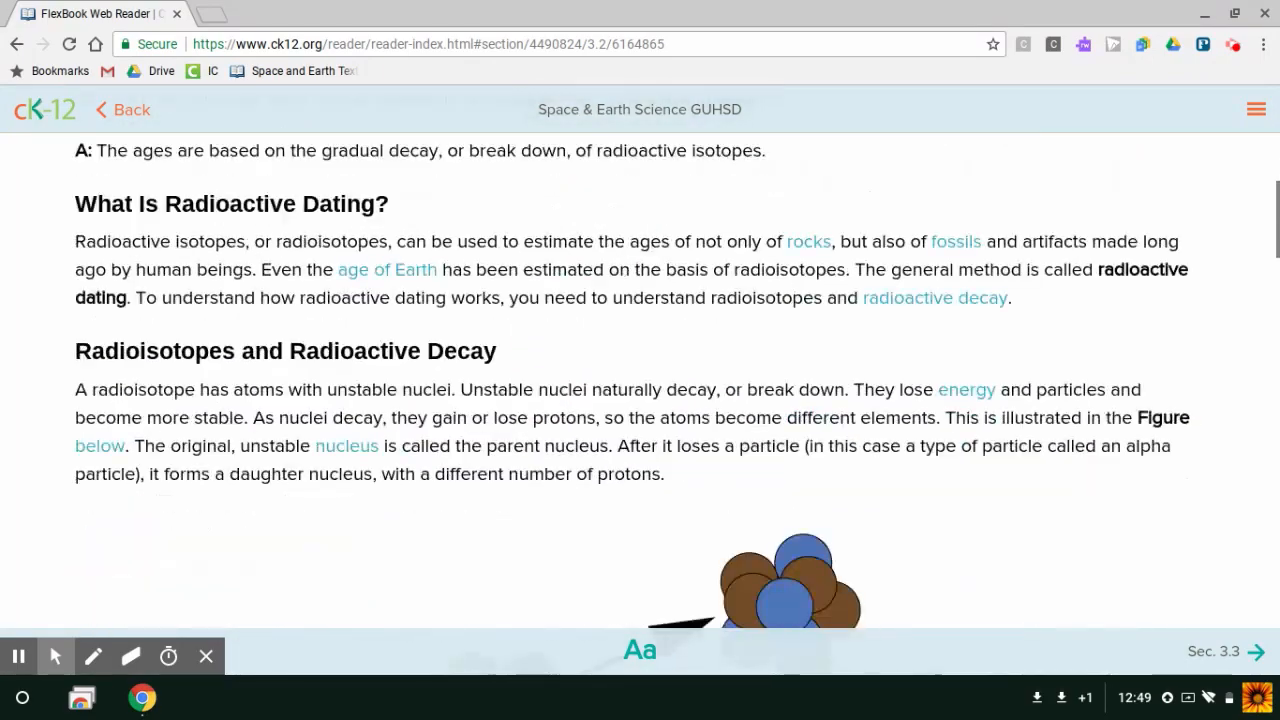
pyautogui.scroll(-3)
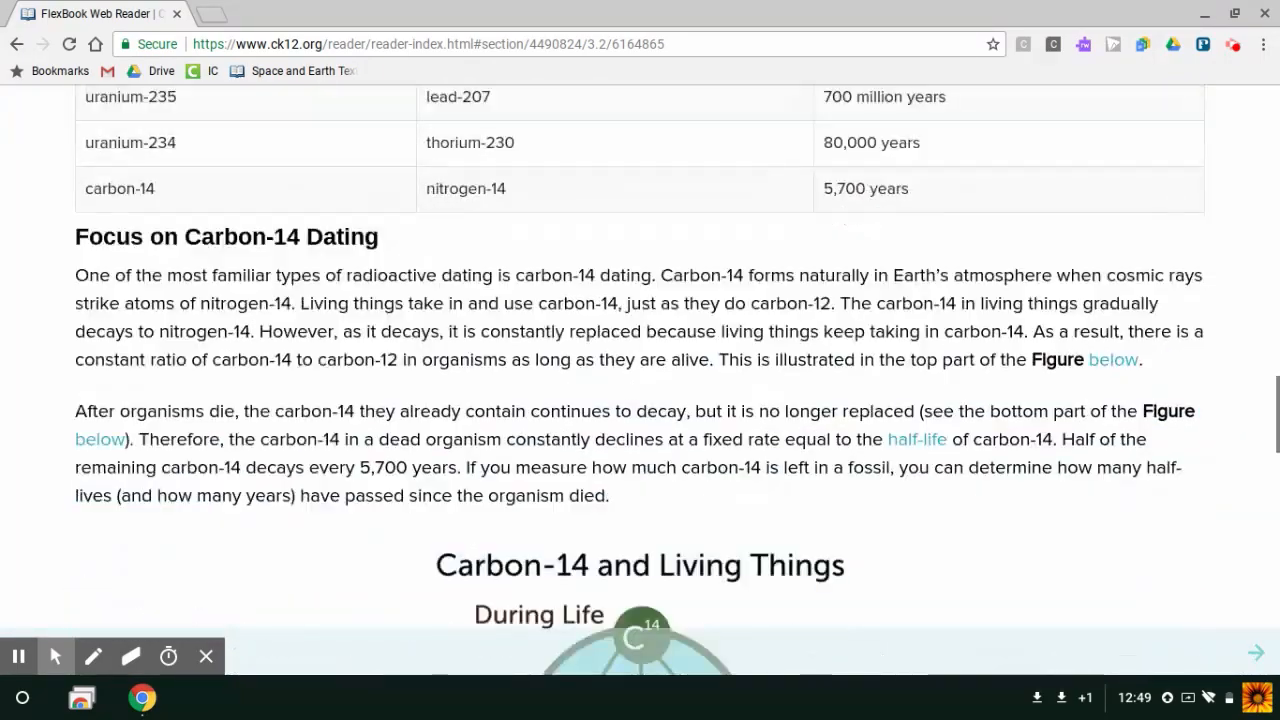
pyautogui.scroll(-3)
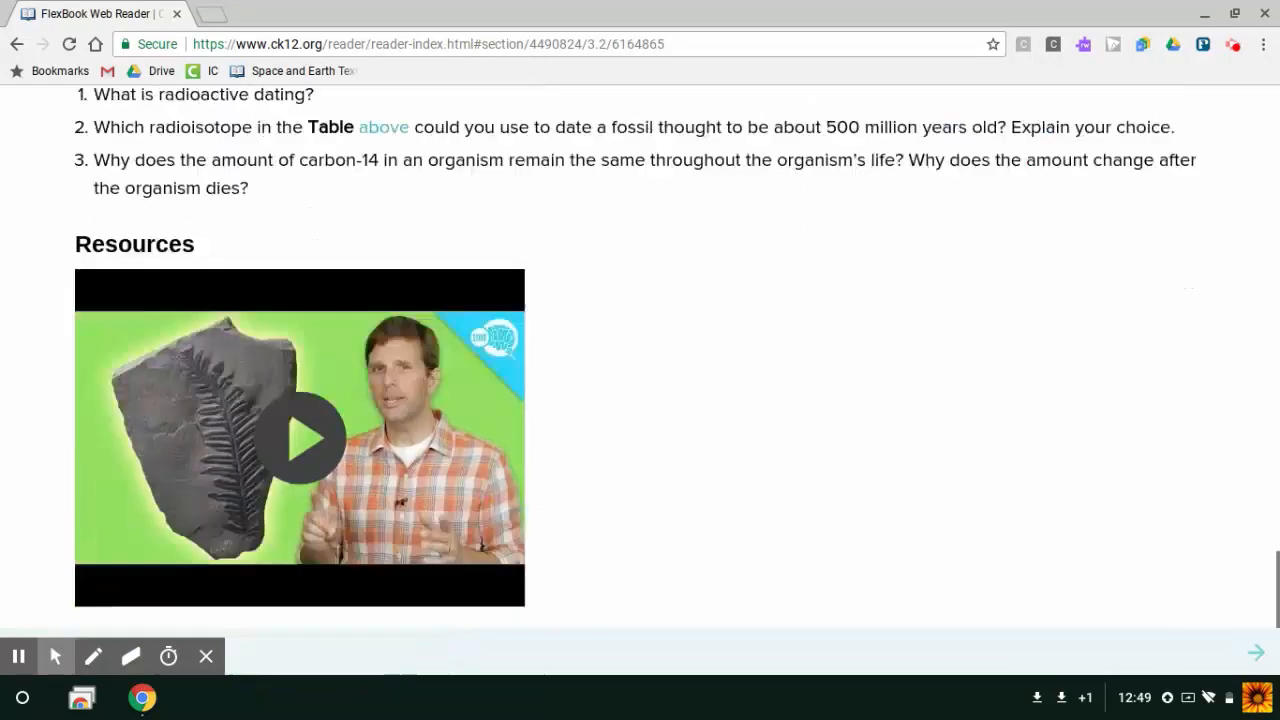
pyautogui.scroll(-3)
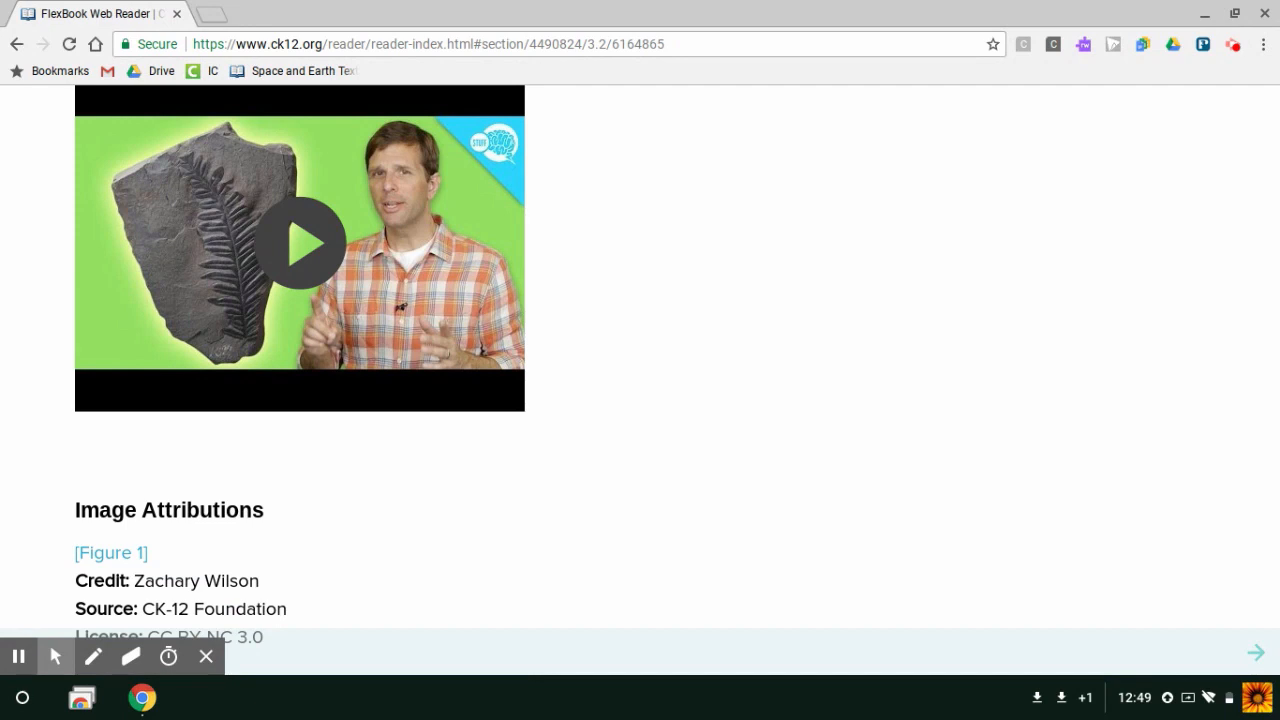
pyautogui.moveTo(370, 8)
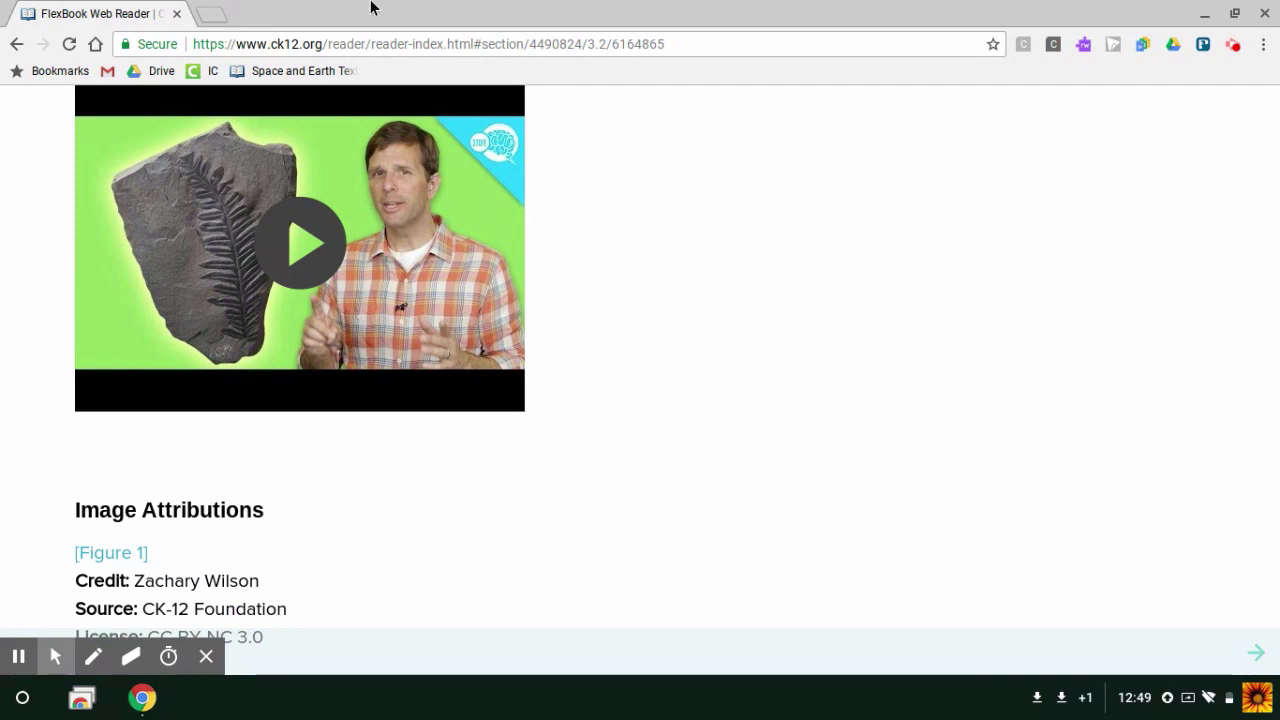